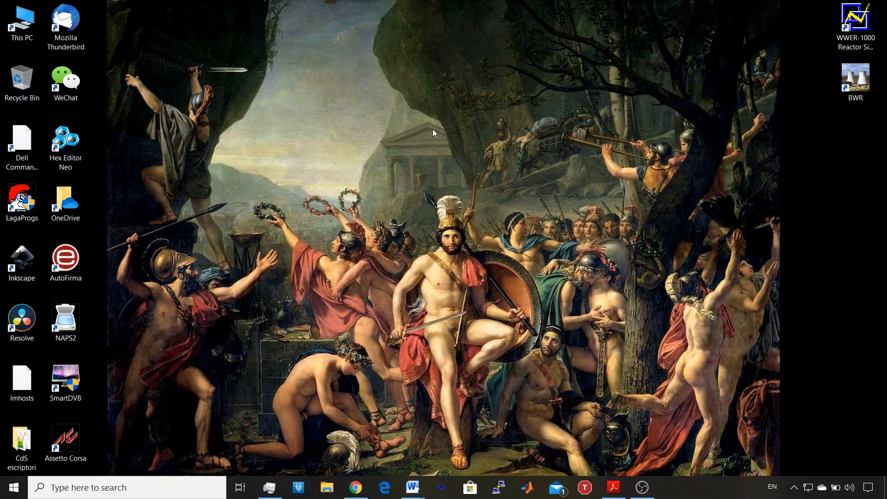
pyautogui.moveTo(588, 136)
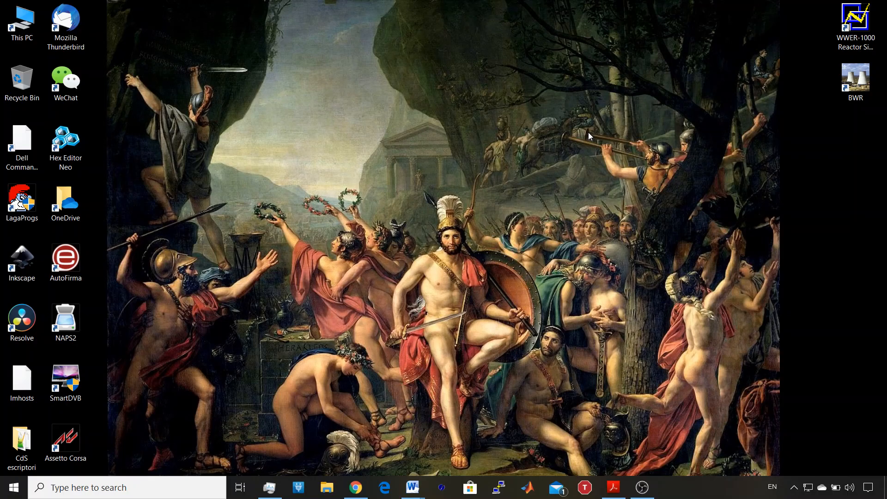
pyautogui.moveTo(618, 474)
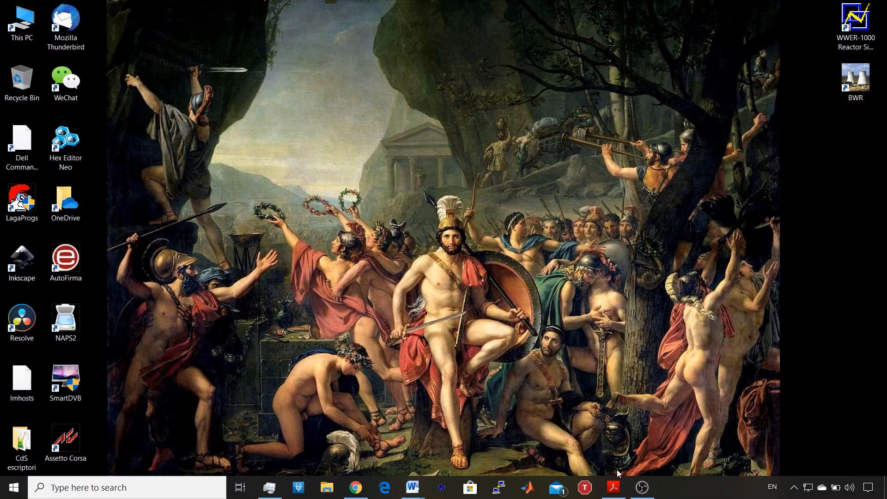
# - Restore the TCS-21 training manual in Acrobat Reader at its IAEA cover page
pyautogui.click(613, 487)
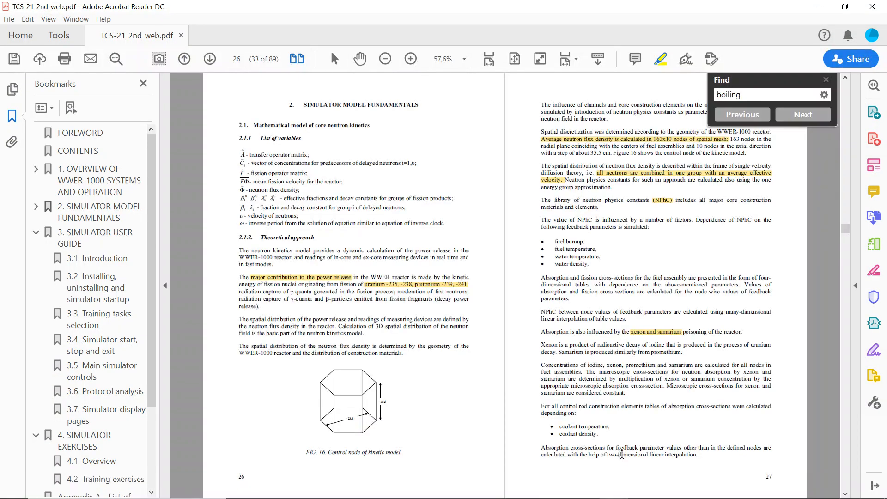
pyautogui.click(824, 80)
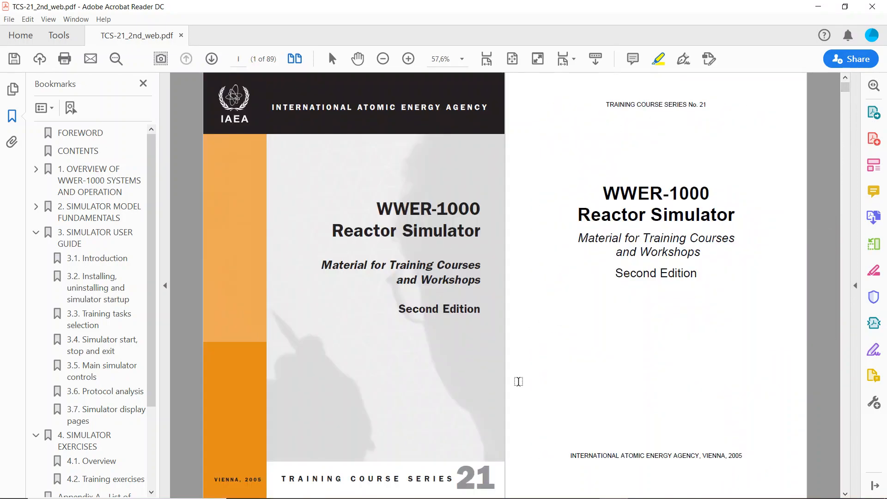
pyautogui.moveTo(333, 277)
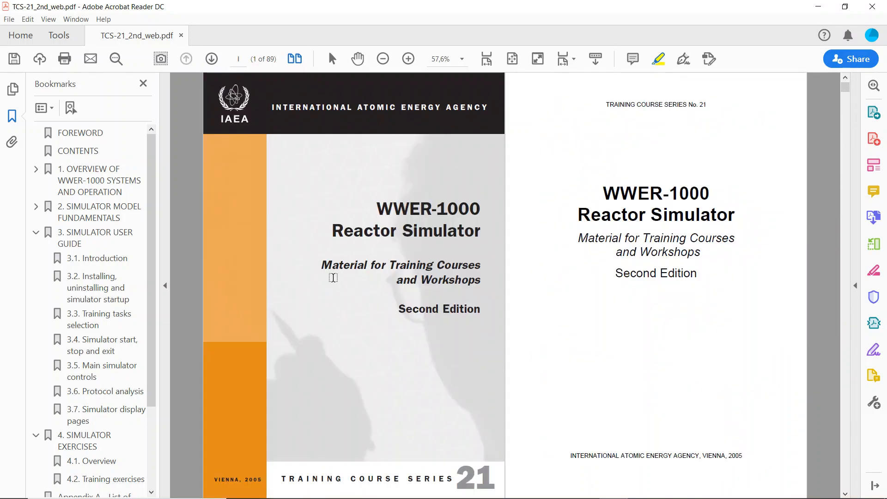
pyautogui.moveTo(452, 288)
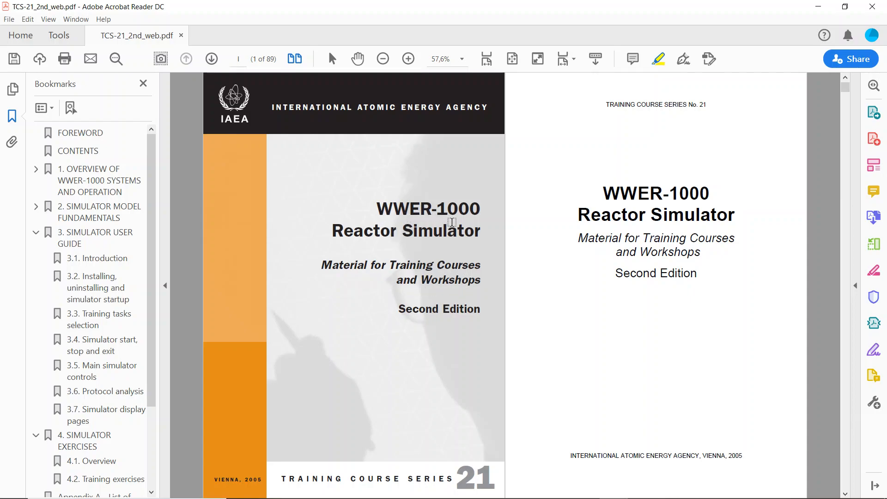
pyautogui.moveTo(362, 288)
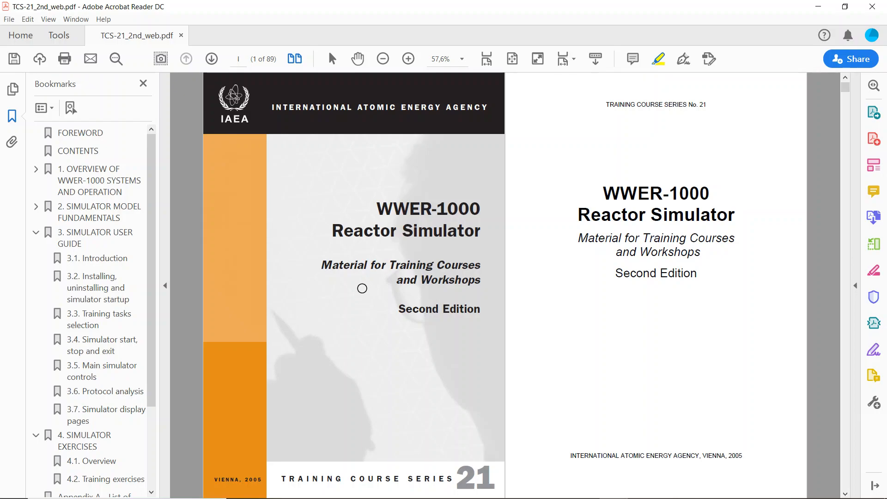
pyautogui.moveTo(369, 407)
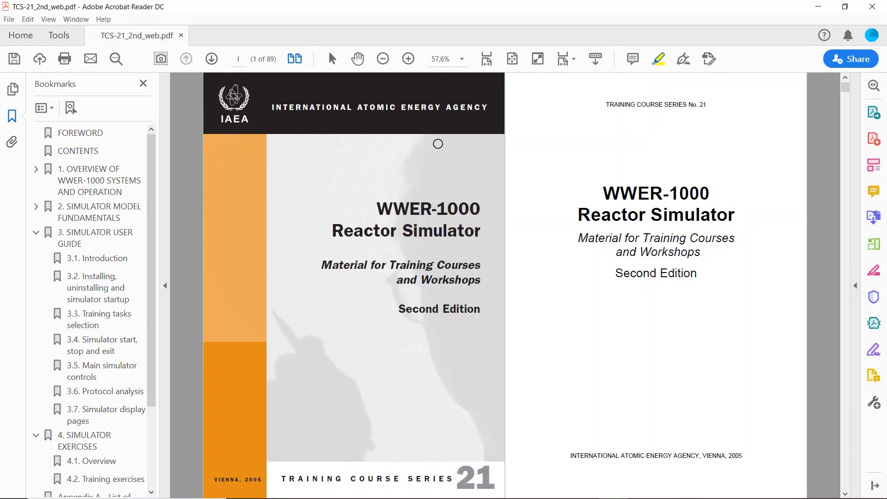
pyautogui.moveTo(565, 299)
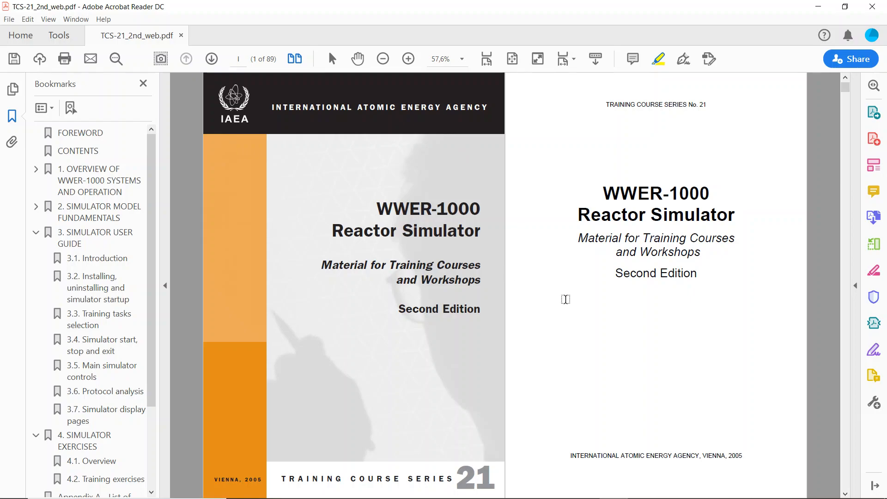
pyautogui.moveTo(329, 206)
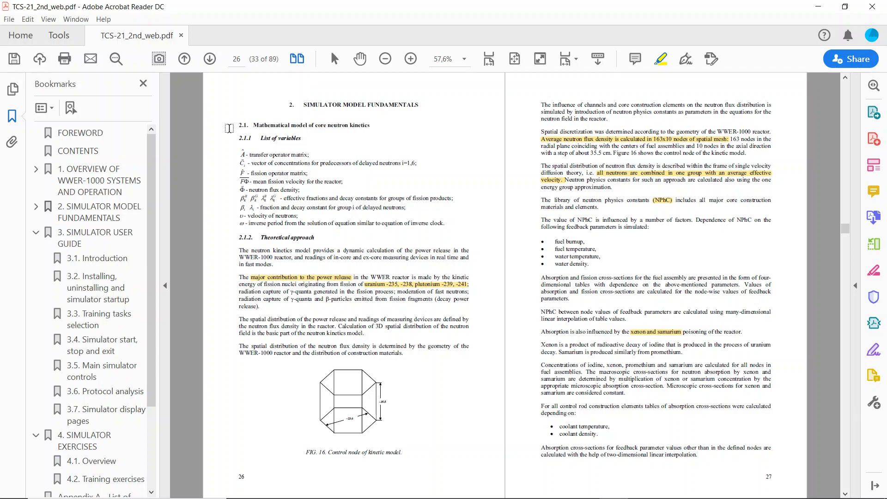
pyautogui.moveTo(321, 141)
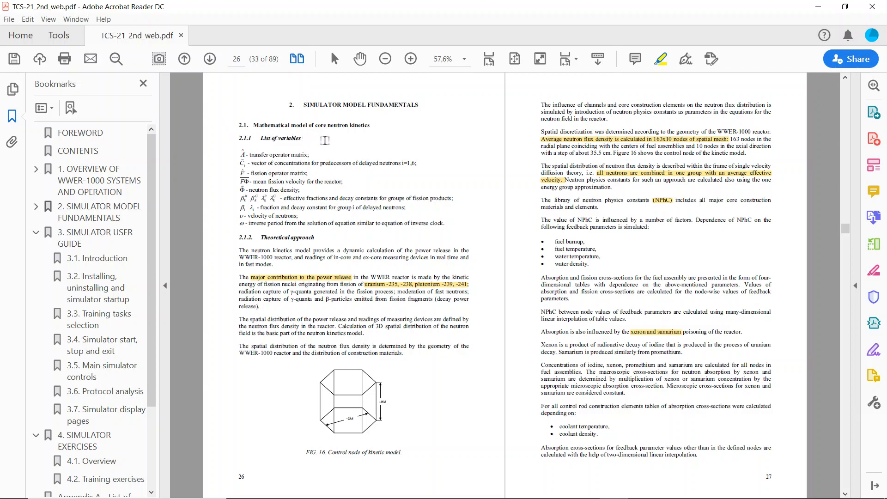
pyautogui.moveTo(368, 155)
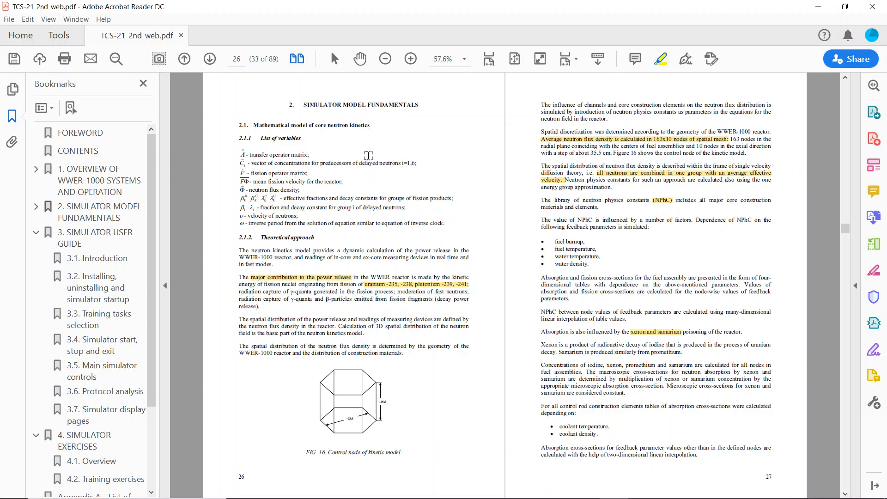
pyautogui.moveTo(345, 218)
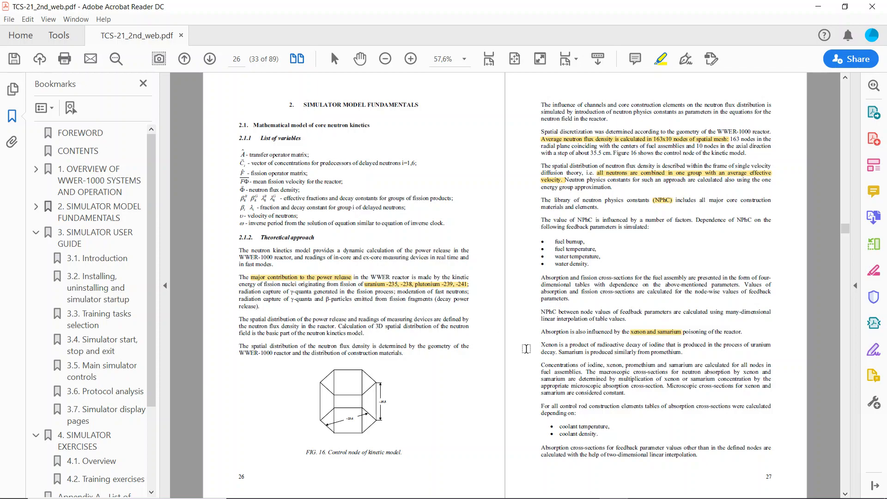
pyautogui.moveTo(413, 333)
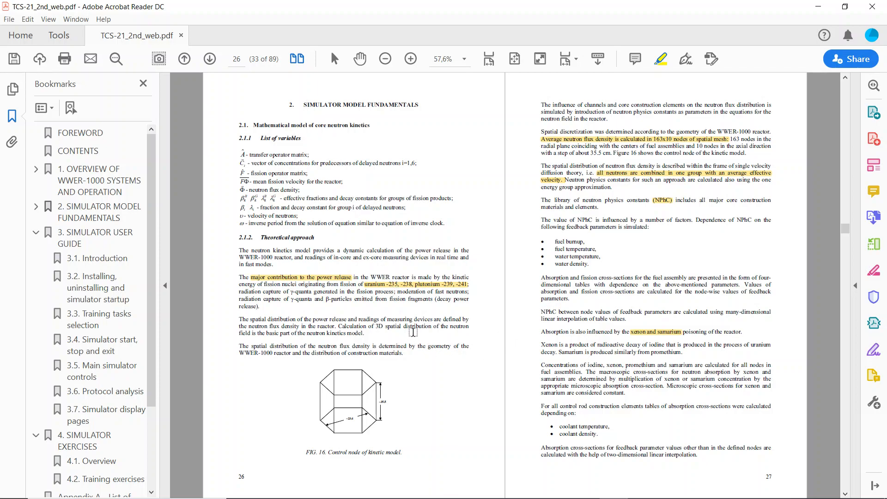
pyautogui.moveTo(696, 178)
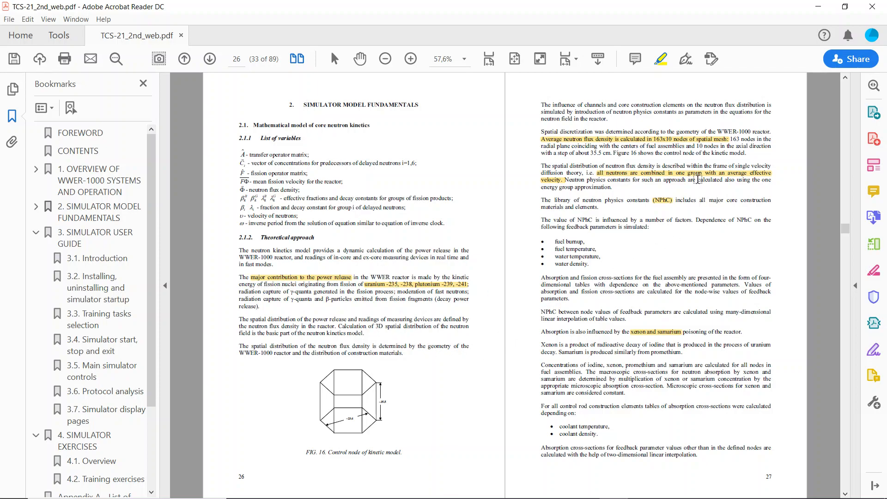
pyautogui.moveTo(336, 301)
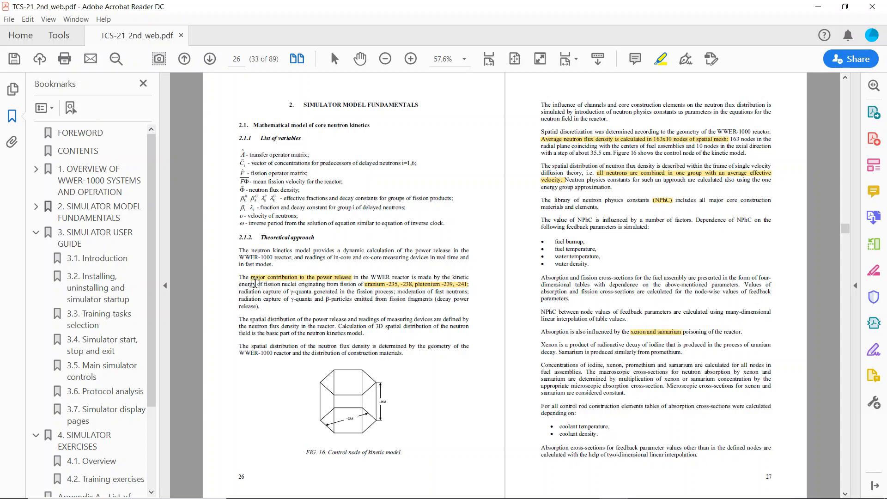
pyautogui.moveTo(370, 299)
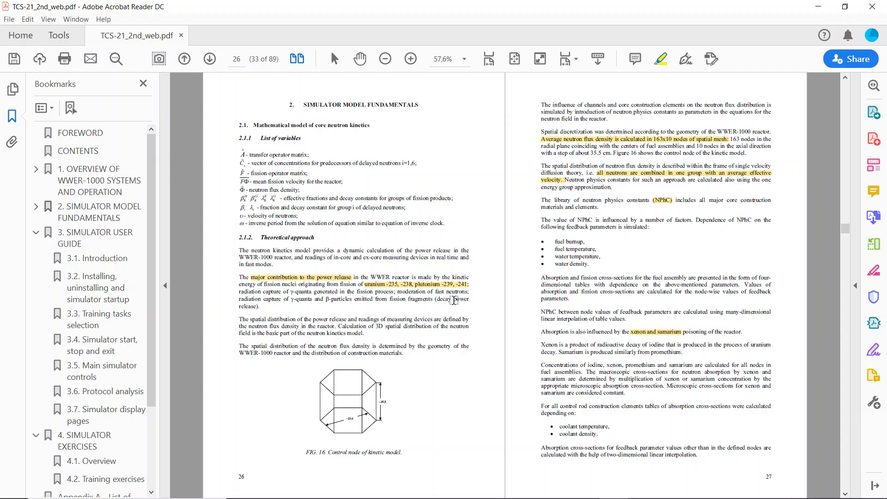
pyautogui.moveTo(398, 298)
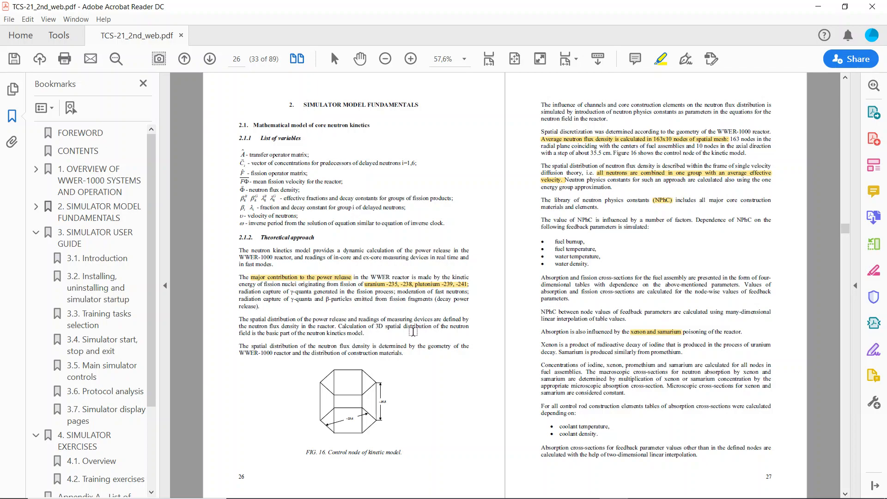
pyautogui.moveTo(399, 292)
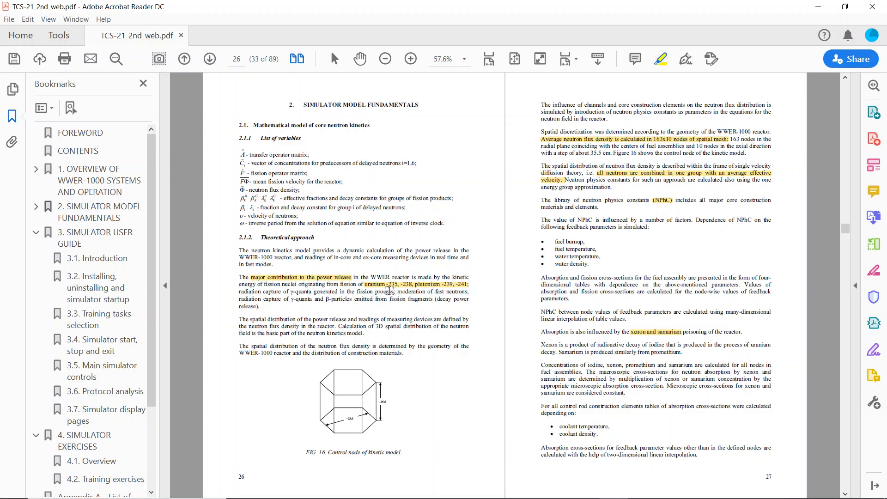
pyautogui.moveTo(481, 290)
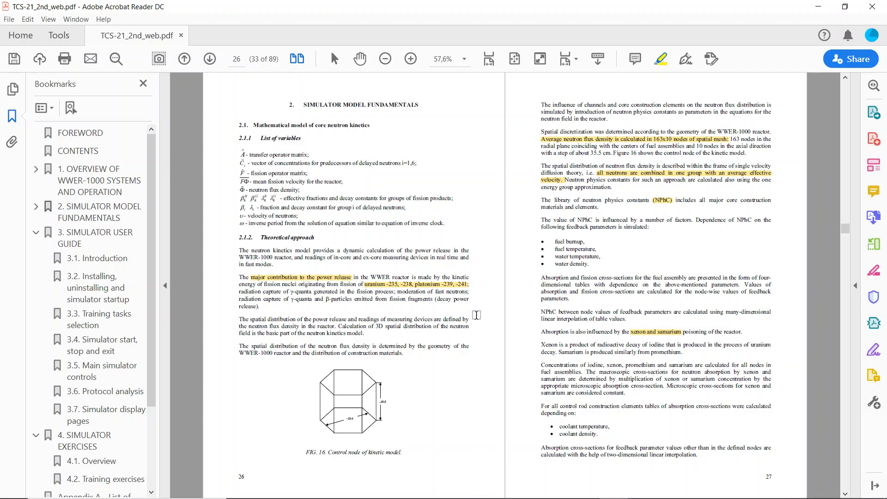
pyautogui.moveTo(673, 154)
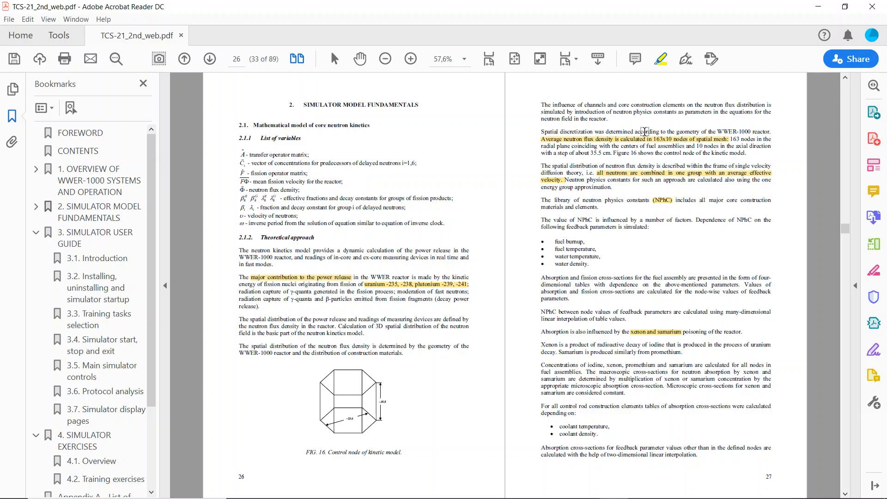
pyautogui.moveTo(696, 157)
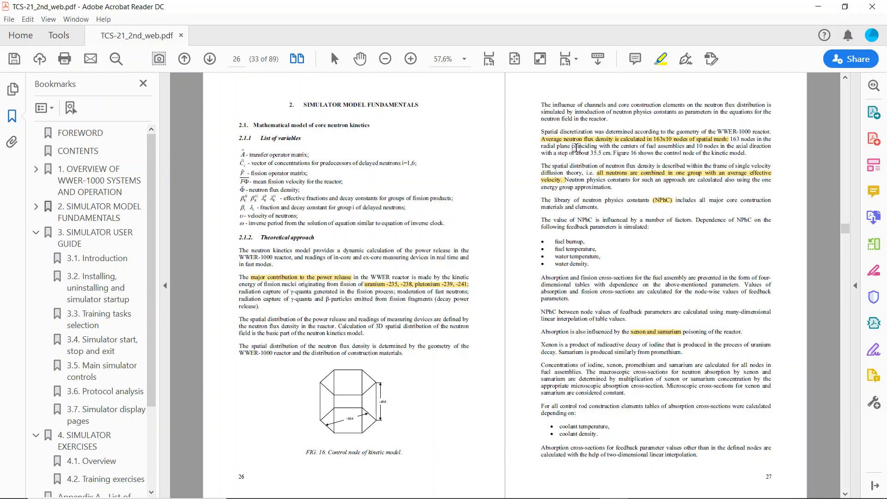
pyautogui.moveTo(657, 148)
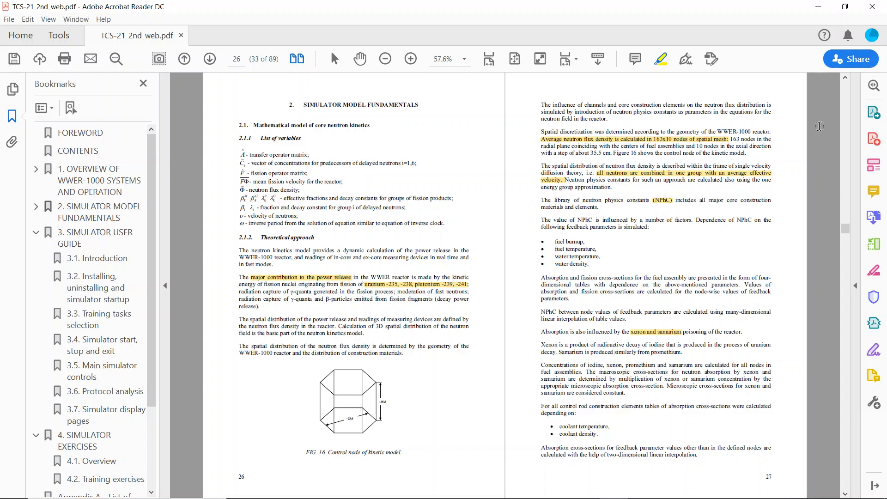
pyautogui.moveTo(749, 193)
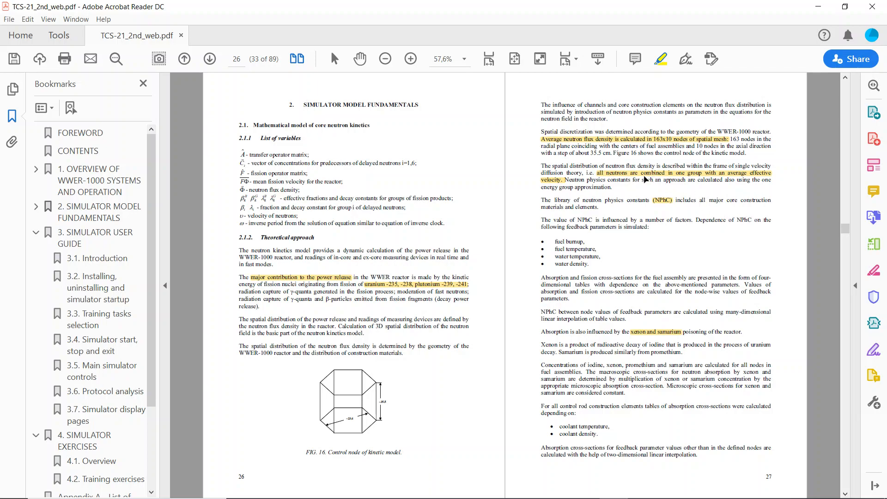
pyautogui.moveTo(671, 160)
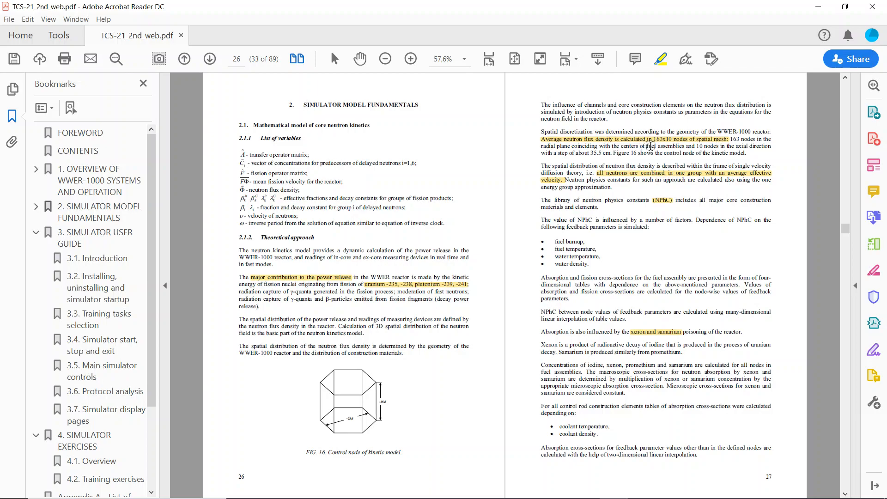
pyautogui.moveTo(632, 147)
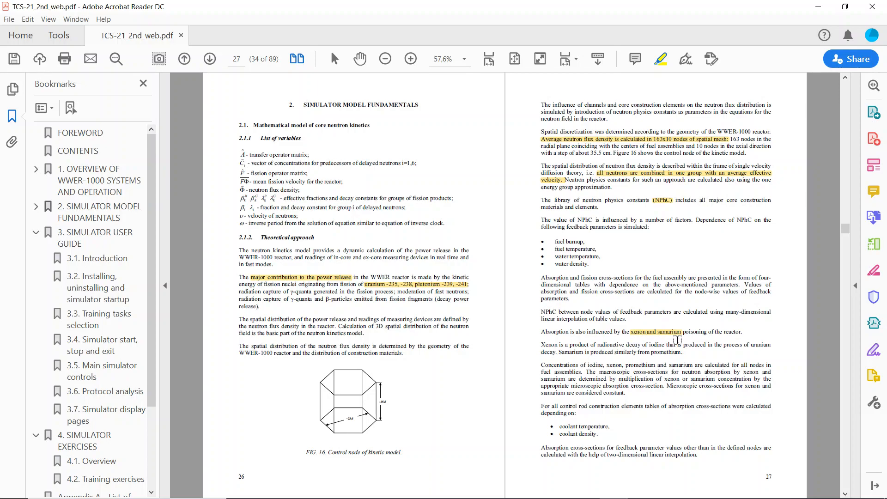
pyautogui.moveTo(667, 273)
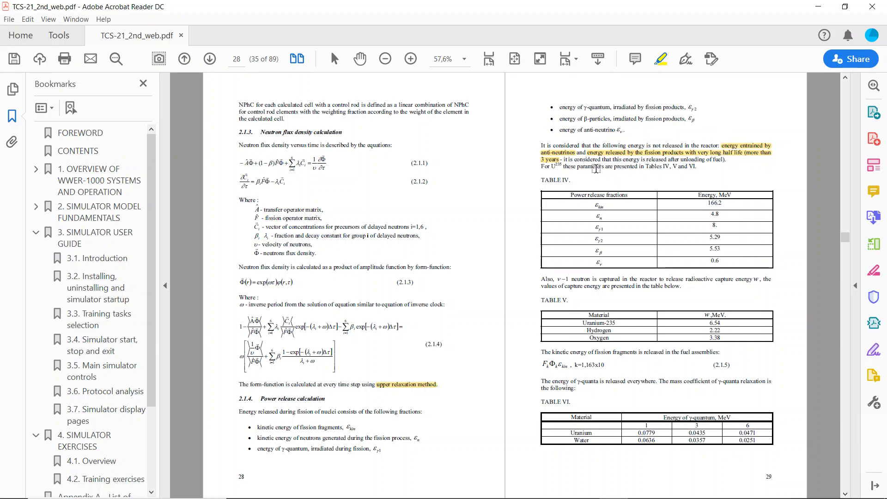
pyautogui.moveTo(593, 163)
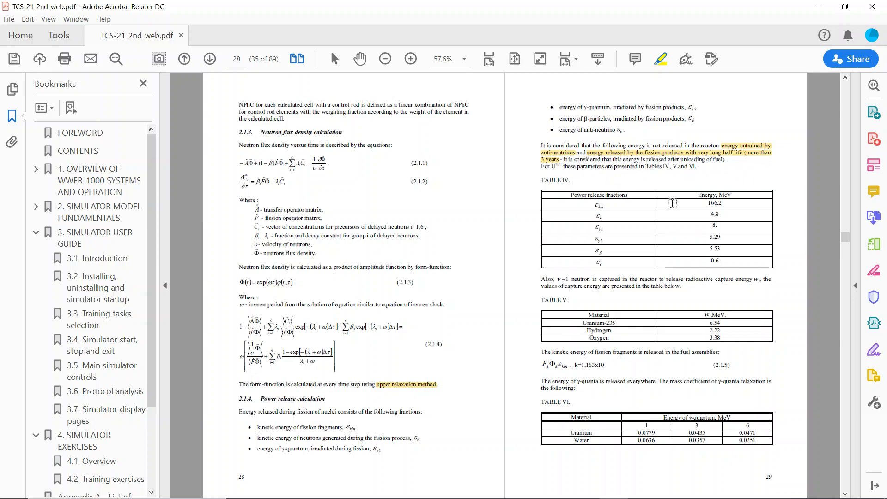
pyautogui.moveTo(764, 157)
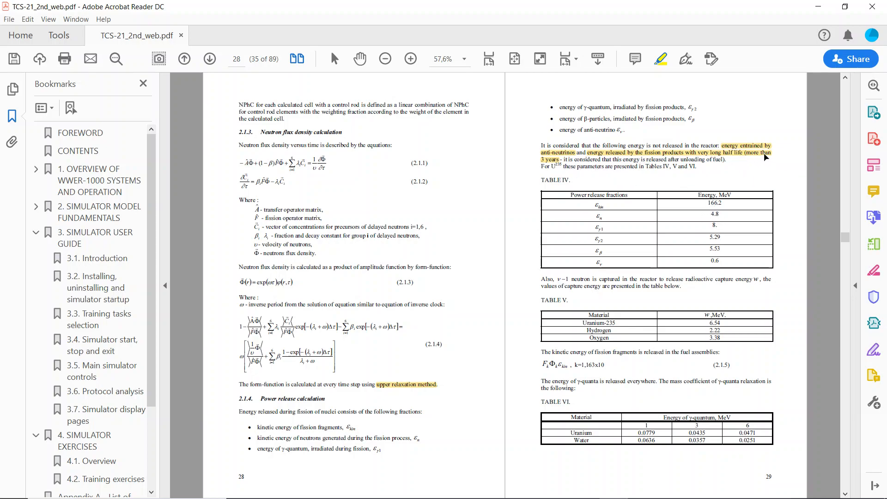
pyautogui.moveTo(558, 161)
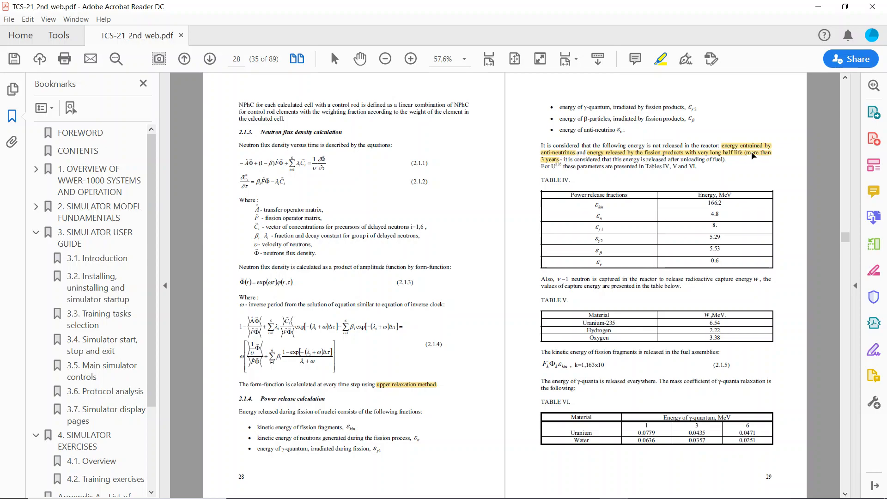
pyautogui.moveTo(783, 128)
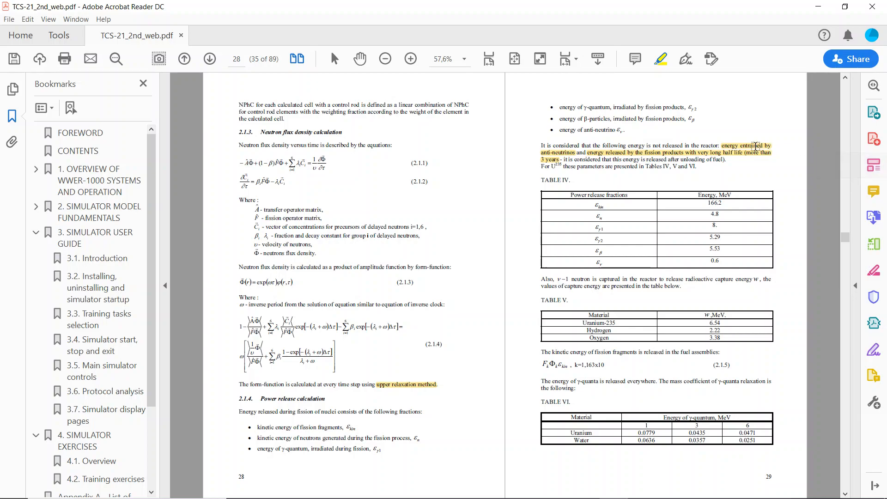
pyautogui.moveTo(468, 297)
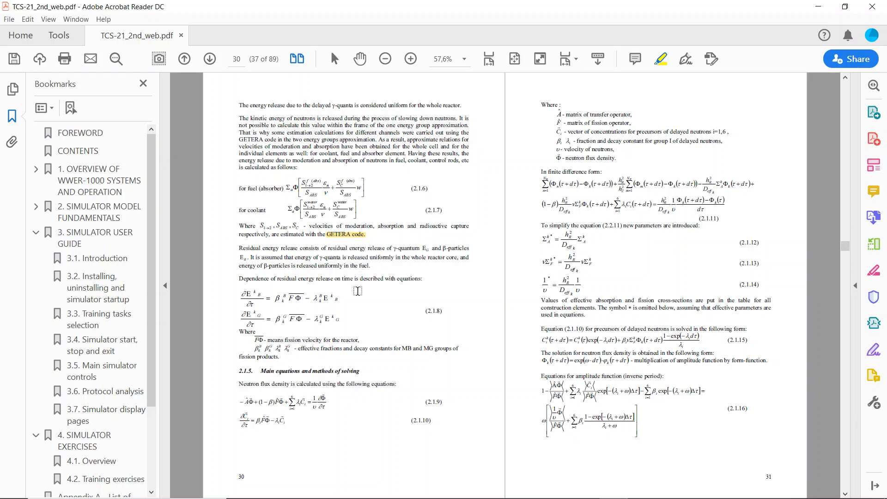
# - Flip to pages 32–33 and back to the 30–31 spread on neutron kinetics and GETERA
pyautogui.click(210, 59)
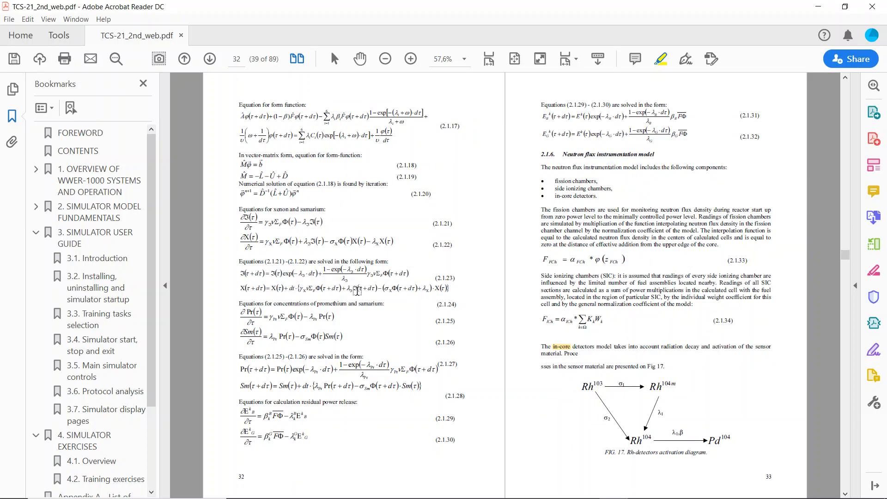
pyautogui.click(209, 59)
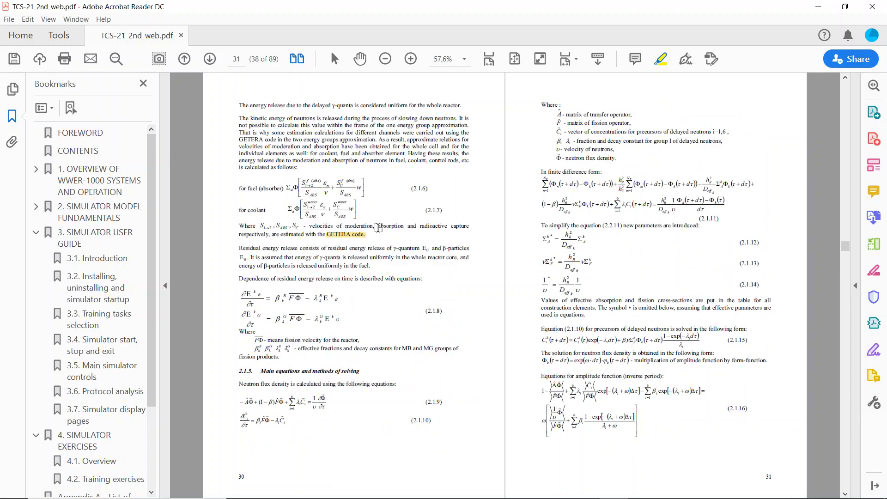
pyautogui.scroll(-3)
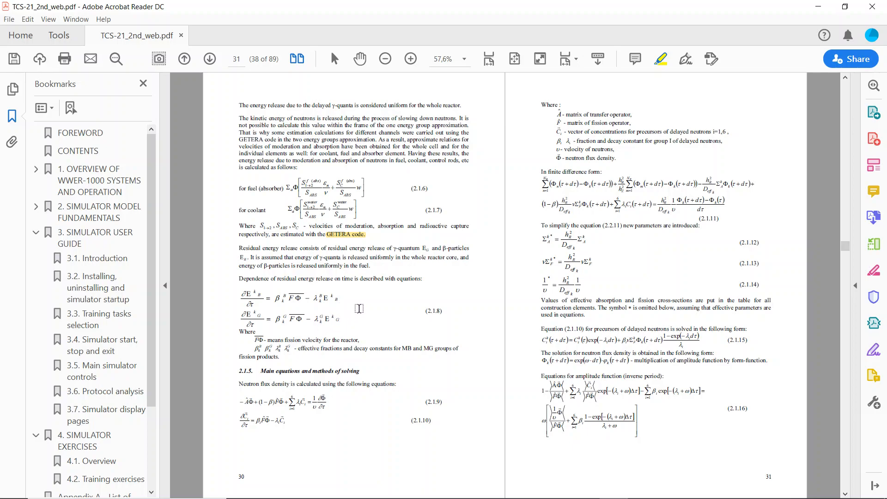
pyautogui.moveTo(325, 220)
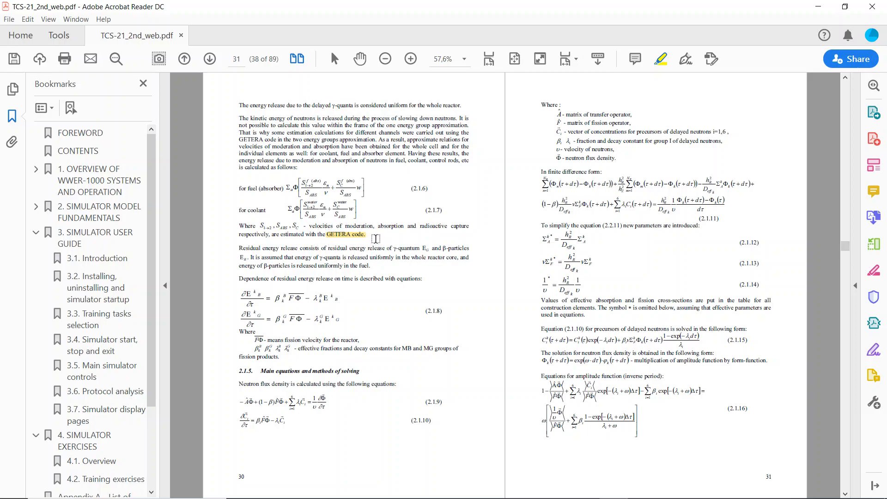
pyautogui.moveTo(339, 258)
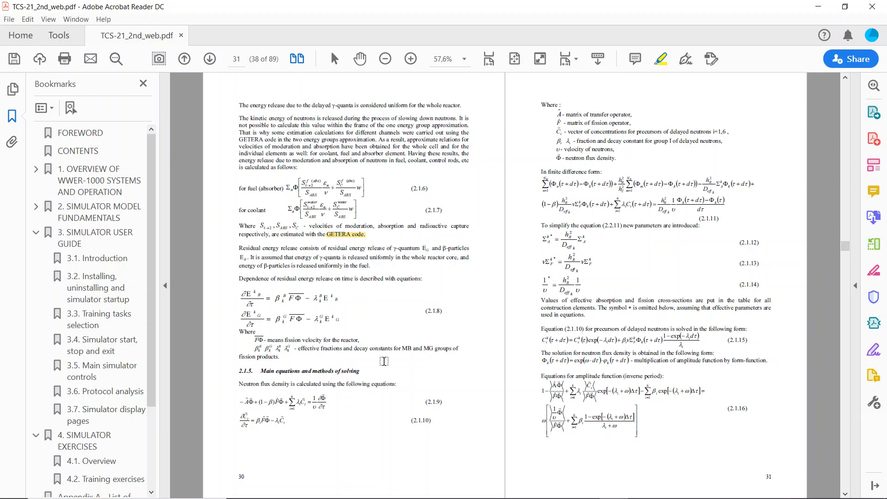
pyautogui.moveTo(343, 248)
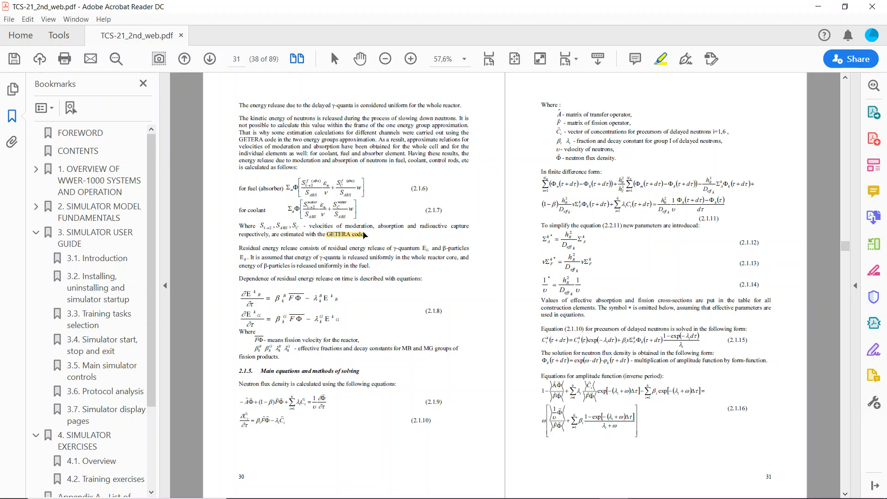
pyautogui.moveTo(370, 238)
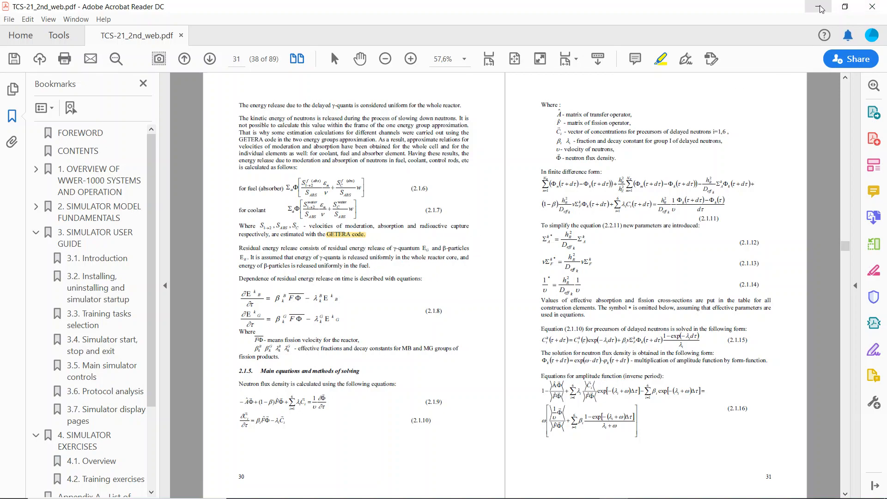
# - Minimize the manual and start the simulation so the core map's model clock runs
pyautogui.click(820, 8)
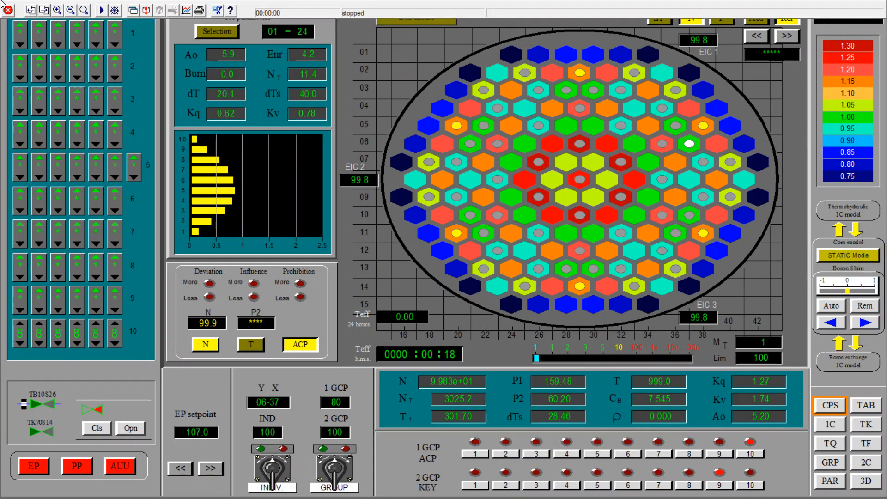
pyautogui.click(100, 10)
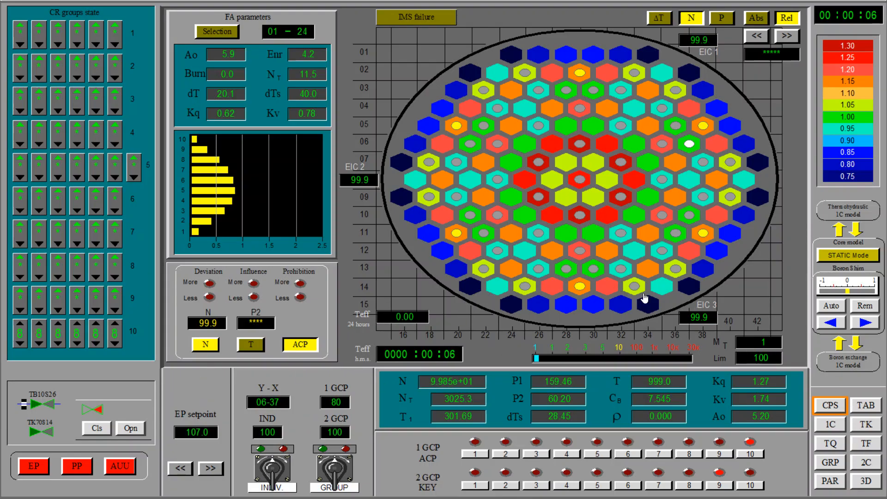
# - Show the 3D FA relative-power surface, rotate it, and add the dTs boiling-reserve plot
pyautogui.click(864, 480)
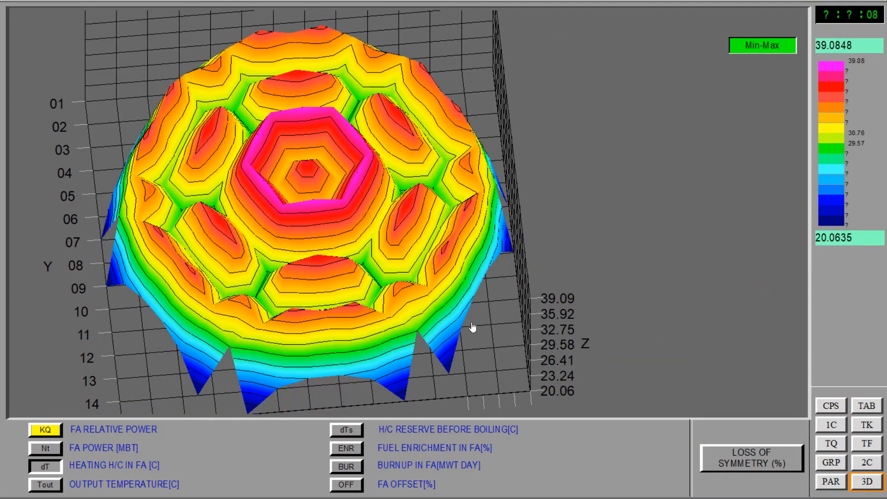
pyautogui.click(346, 431)
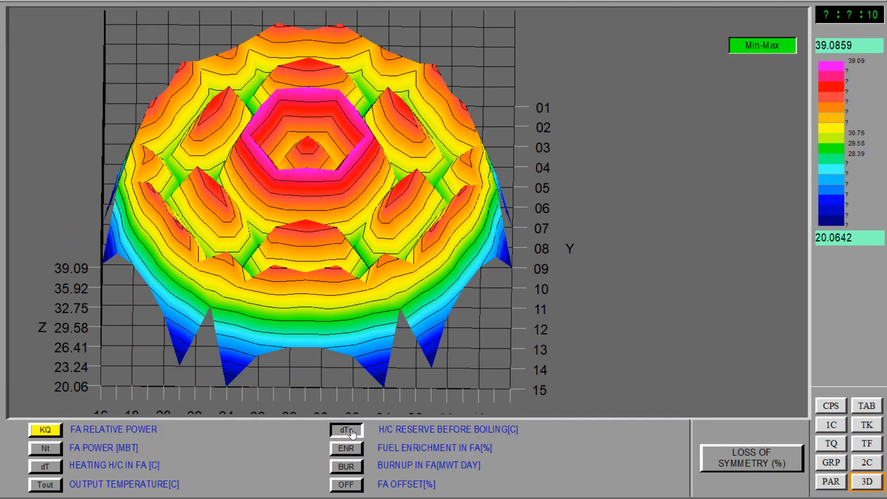
pyautogui.click(345, 430)
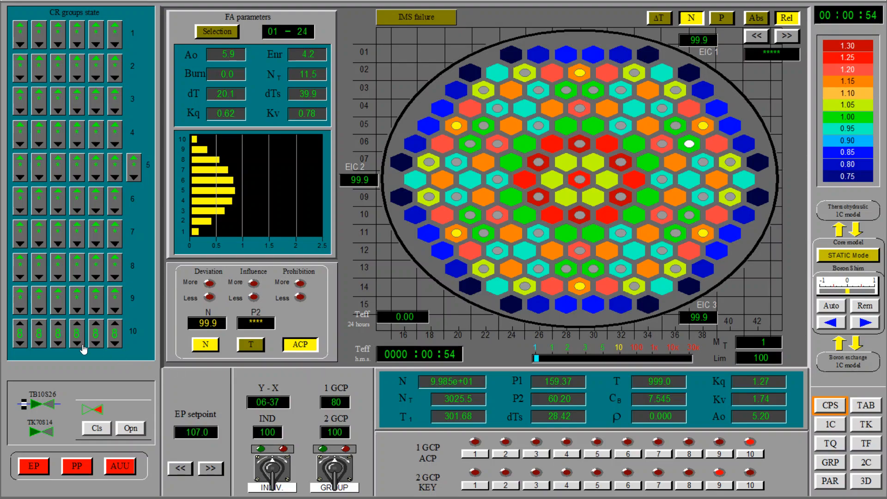
pyautogui.moveTo(129, 203)
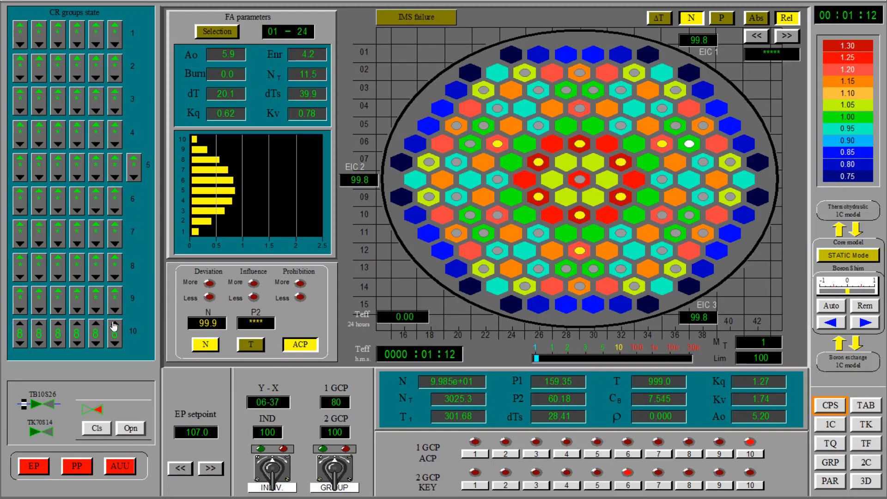
pyautogui.moveTo(112, 208)
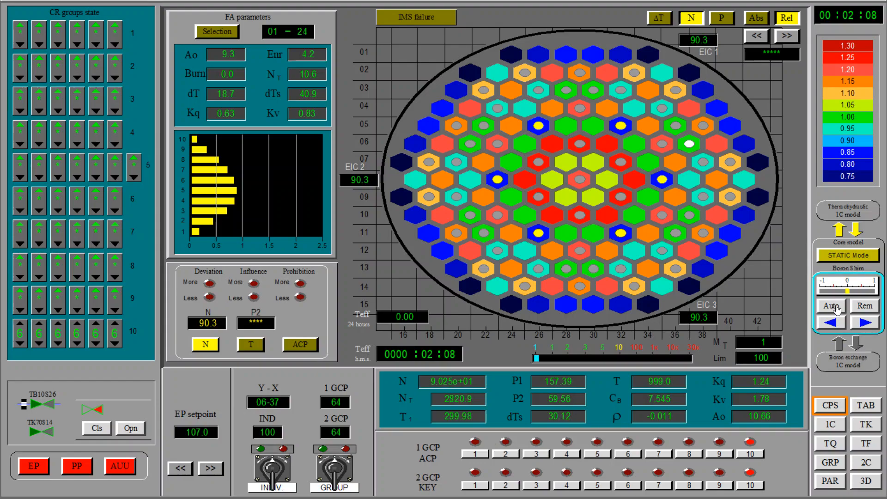
# - Switch the power regulator to Auto and show the 3D dTs surface (about 25.7–41.3 °C)
pyautogui.click(831, 306)
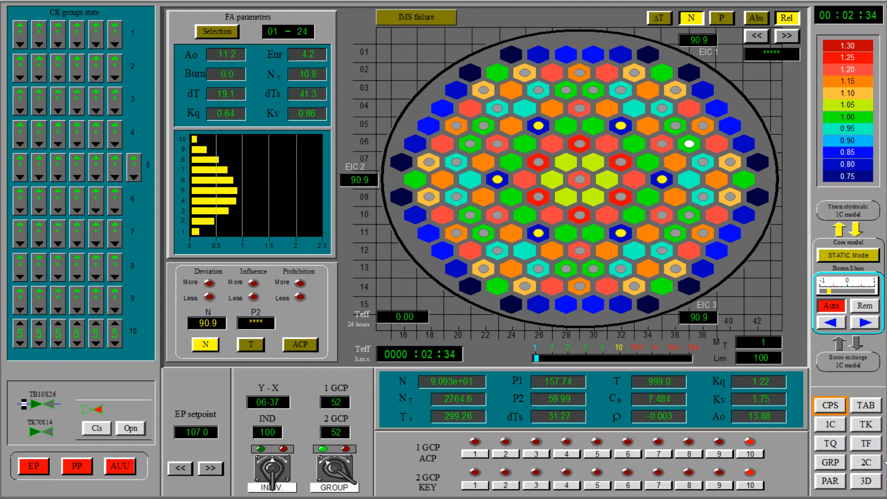
pyautogui.click(864, 485)
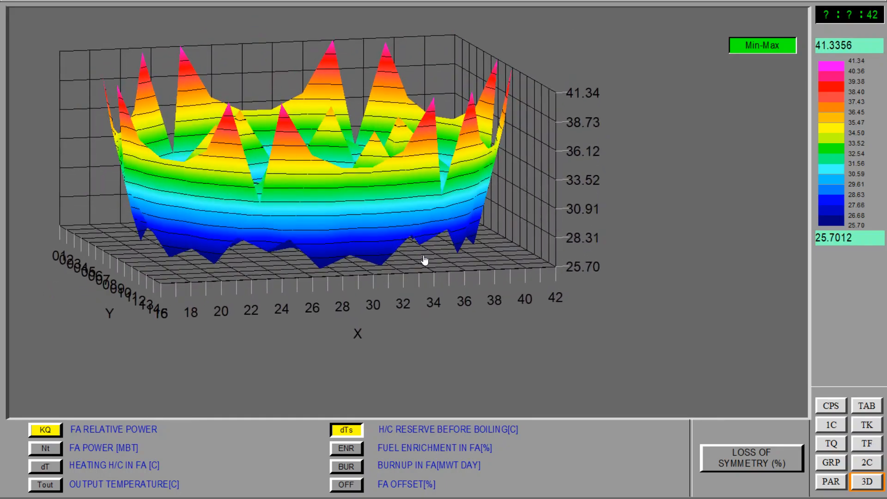
# - Return to the CPS core map as group 10 rods fall to about 33% at 90% power
pyautogui.click(830, 405)
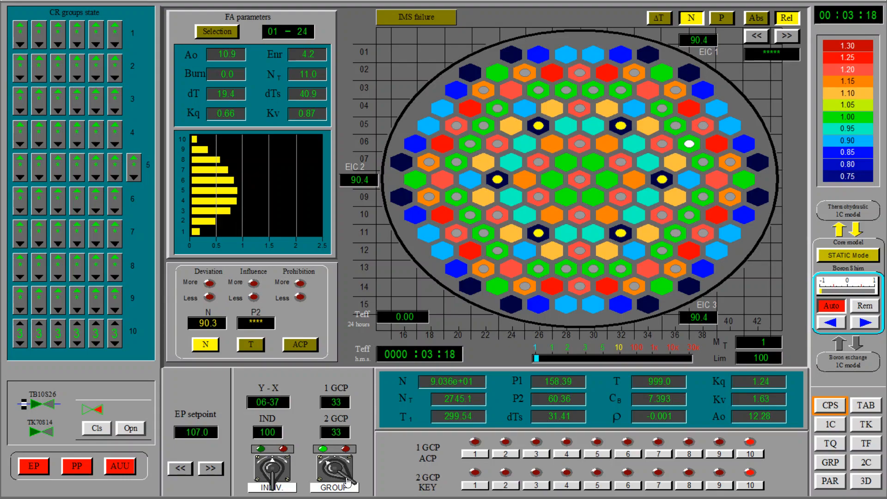
# - Load FA 06-29's parameters, then show the 3D dTs surface (about 25.3–40.7 °C)
pyautogui.click(866, 481)
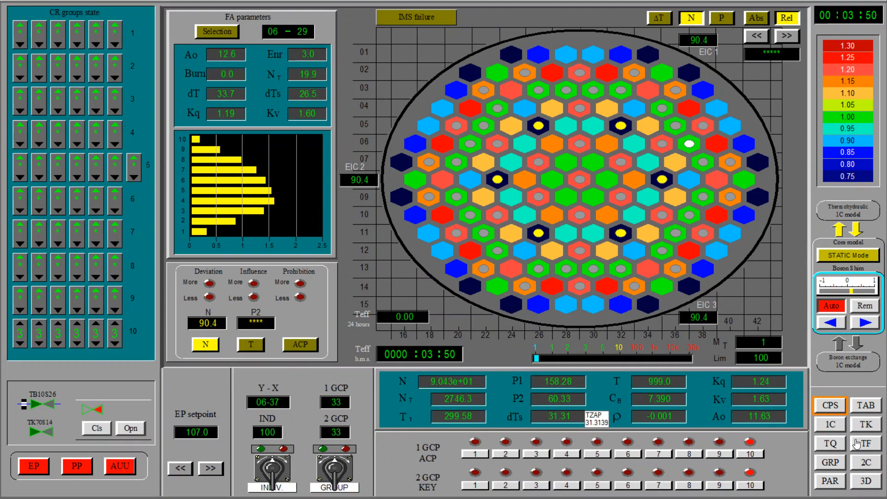
pyautogui.click(865, 482)
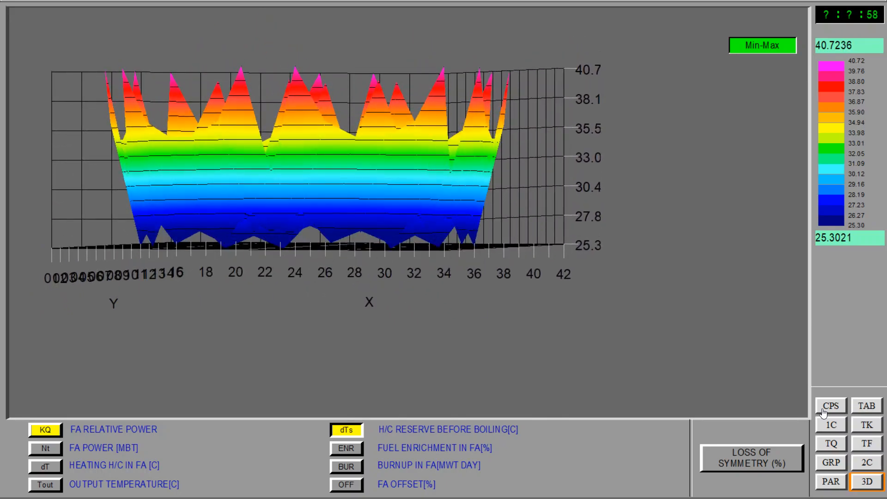
# - Return to the CPS core map as group 10 descends to about 5% with power near 90%
pyautogui.click(830, 404)
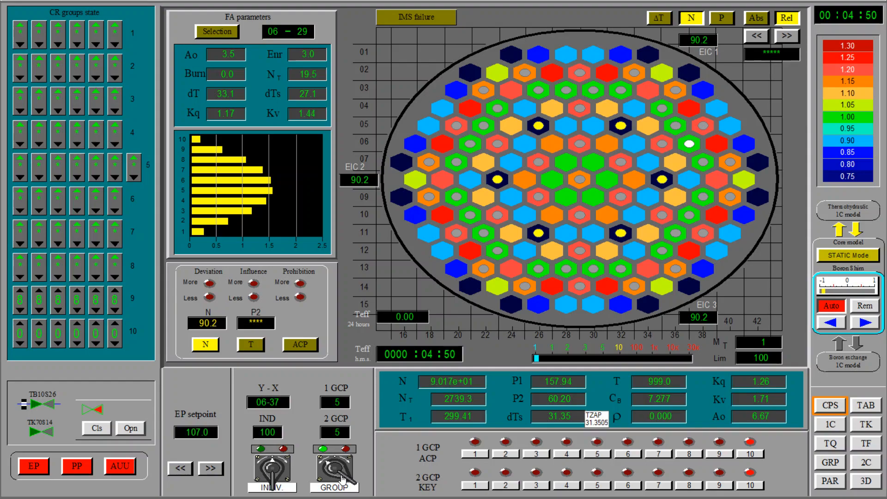
# - View the 3D dTs surface again, then return to the core map at about 99.7% power
pyautogui.click(866, 482)
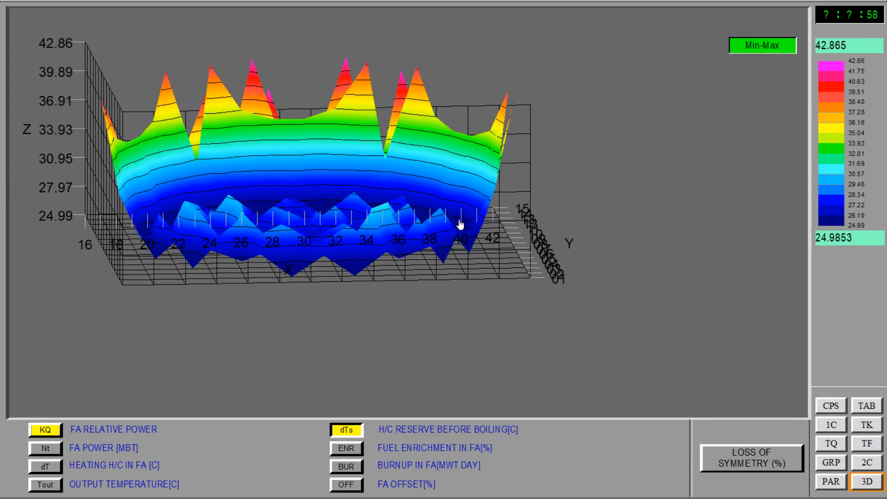
pyautogui.click(830, 405)
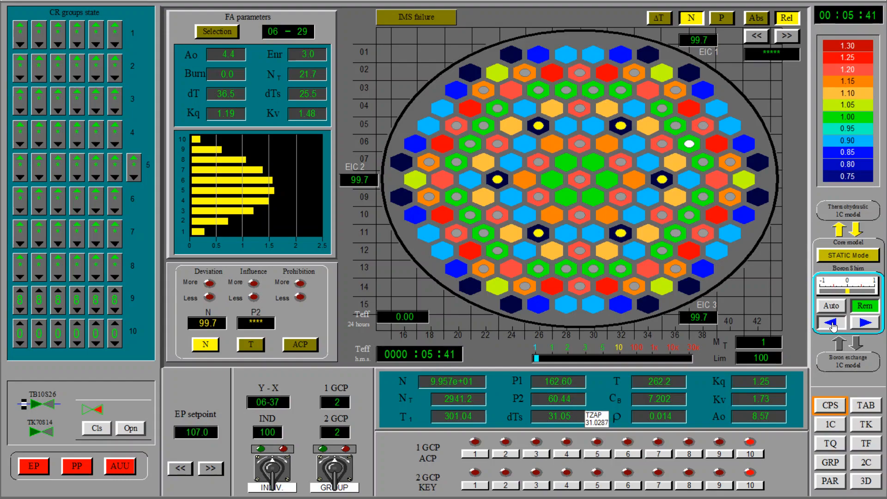
# - Put the regulator in Auto and show the 3D KQ and dTs surfaces (dTs about 22.2–41.2 °C)
pyautogui.click(828, 305)
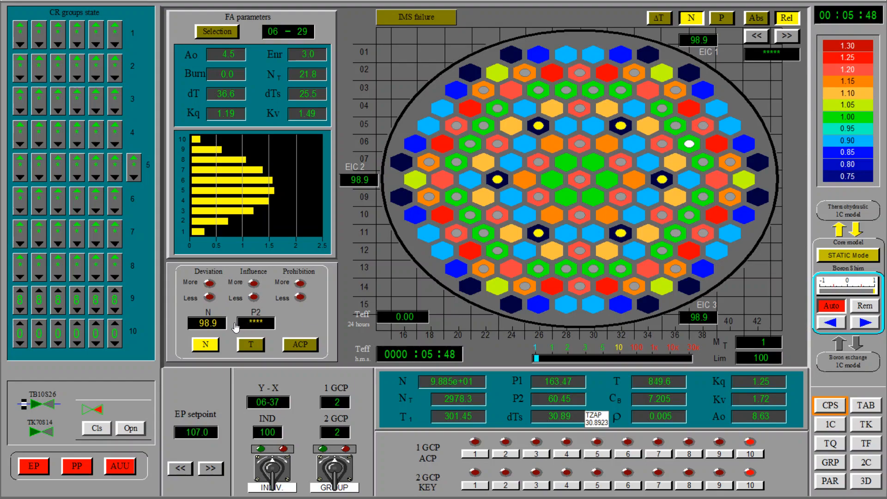
pyautogui.click(864, 480)
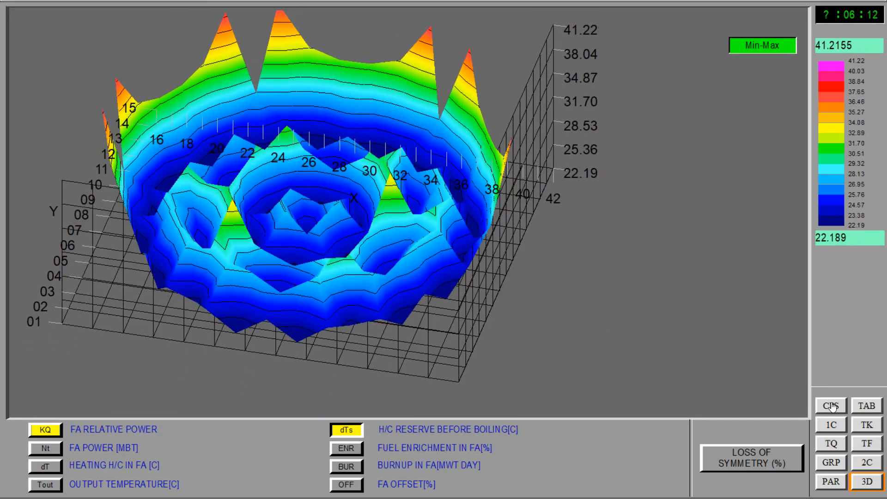
# - Return to the core map, revisit the 3D plots, then show the primary circuit mimic
pyautogui.click(829, 404)
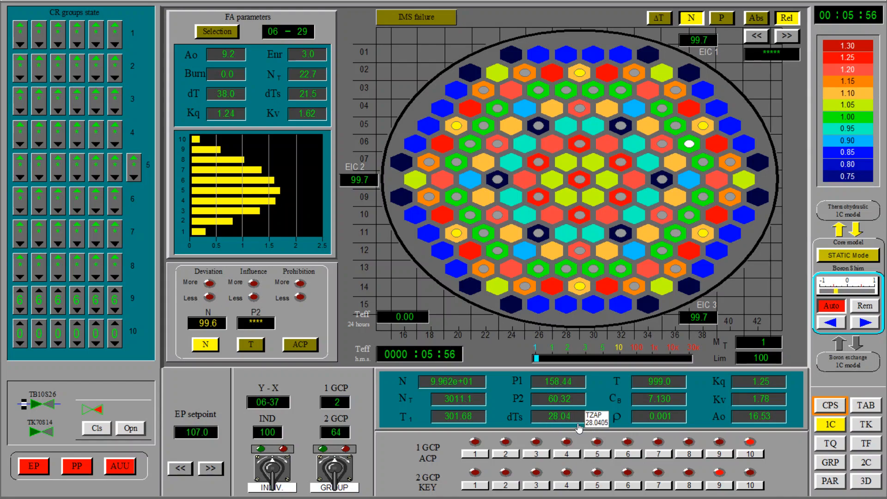
pyautogui.click(864, 481)
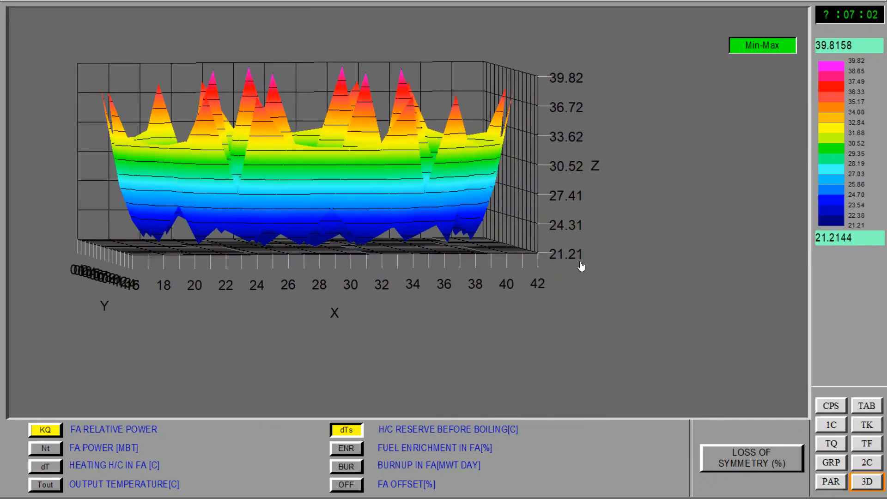
pyautogui.click(829, 425)
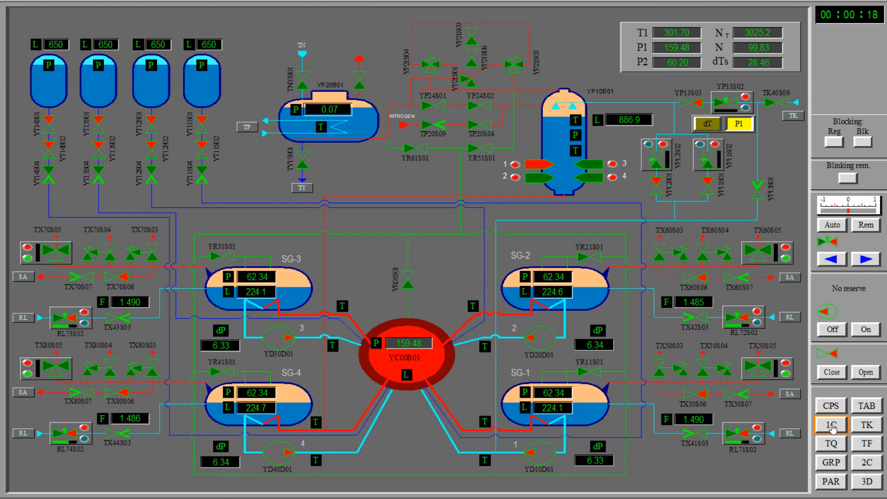
# - On the 1C mimic select pressurizer valve YP13S03, then go back to the core map
pyautogui.click(831, 424)
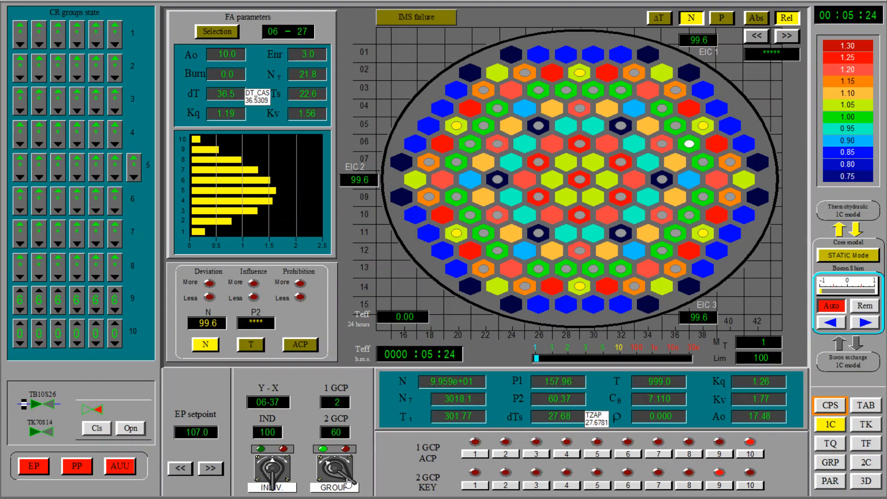
pyautogui.click(829, 424)
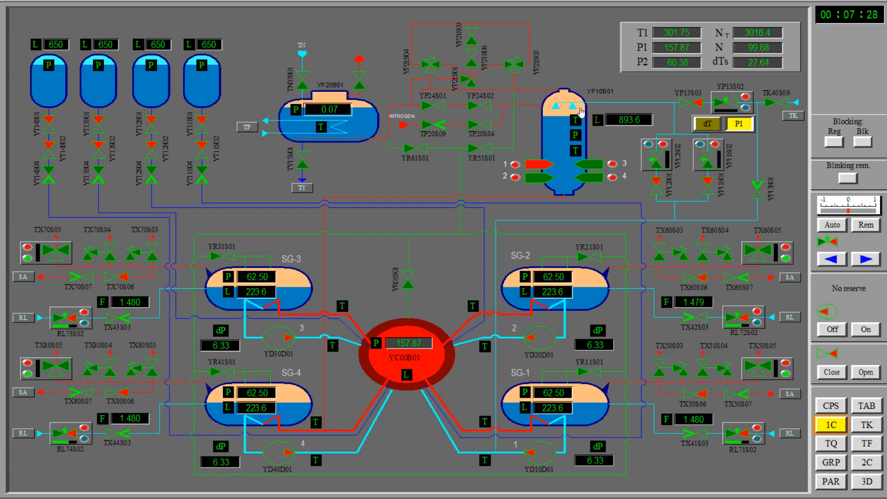
pyautogui.click(730, 101)
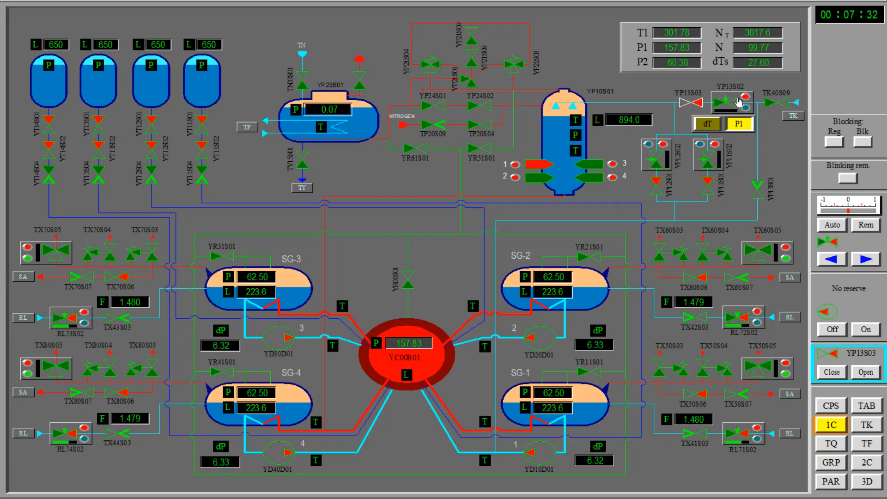
pyautogui.click(775, 104)
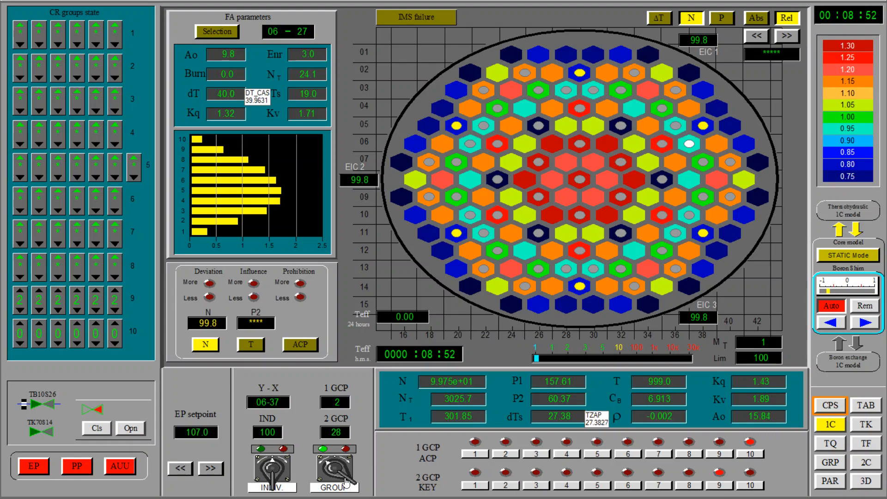
# - Show the primary circuit mimic with valve YP12S01 loaded for control
pyautogui.click(865, 480)
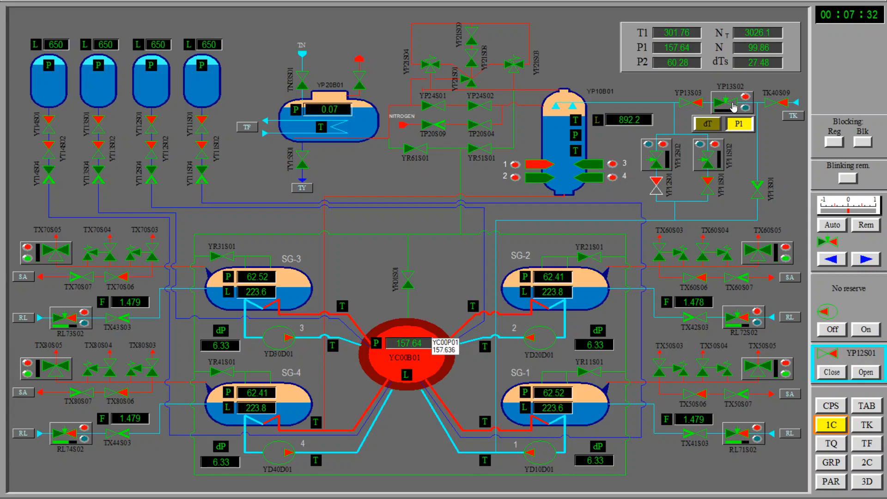
# - Select valve YP13S02, then show the protection and interlock table
pyautogui.click(726, 103)
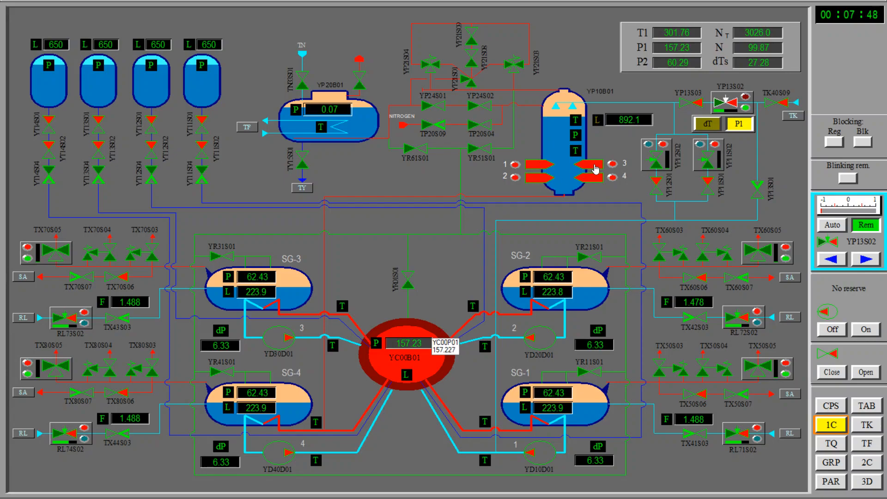
pyautogui.click(865, 405)
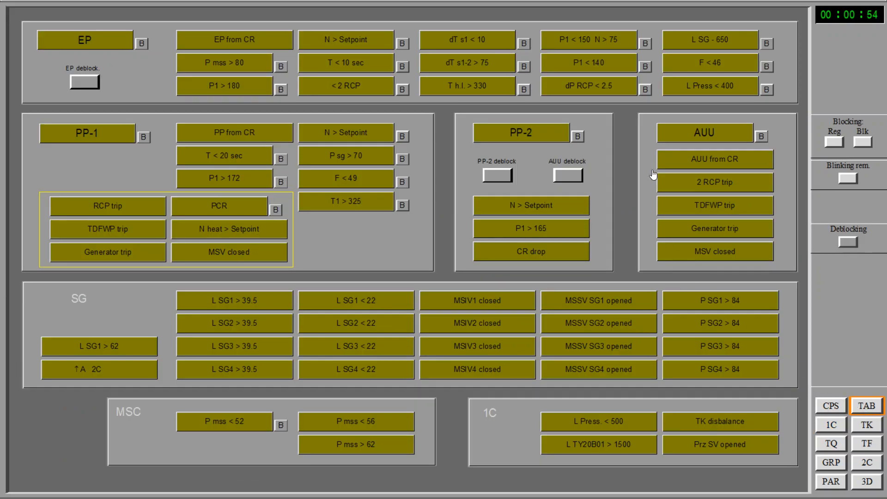
# - Block the 'P1 < 150 N > 75' protection, then return to the core map
pyautogui.click(643, 39)
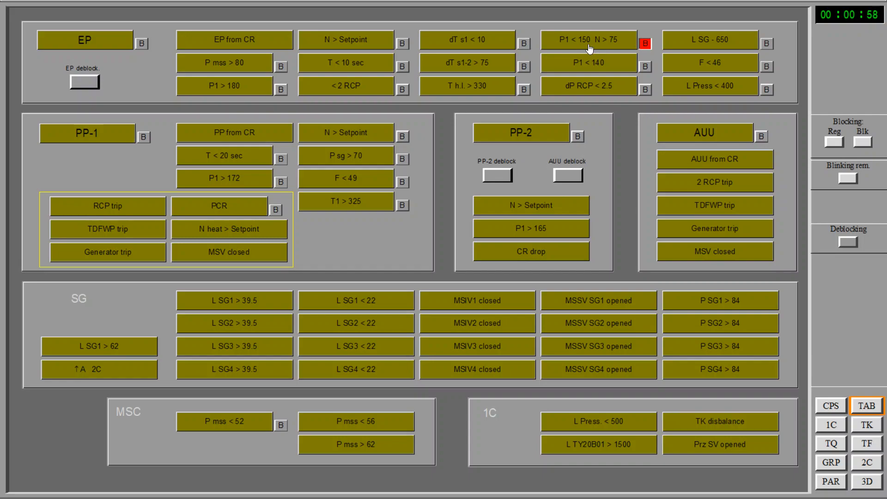
pyautogui.moveTo(854, 395)
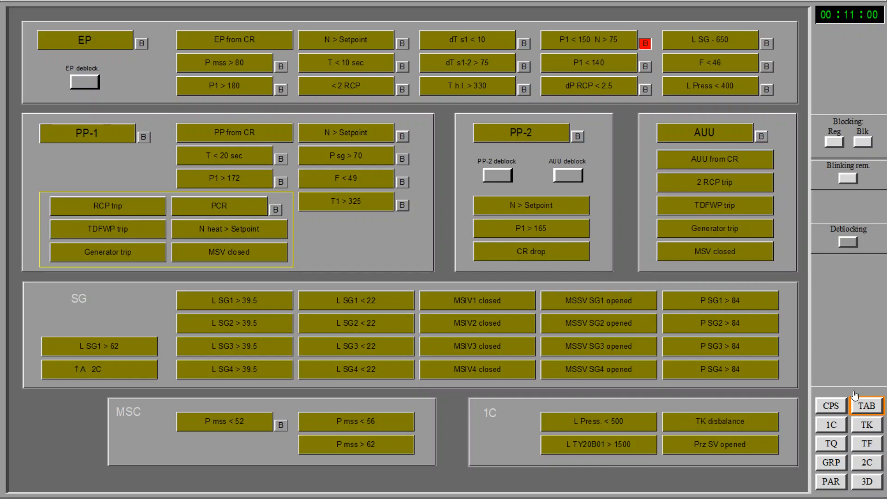
pyautogui.click(829, 425)
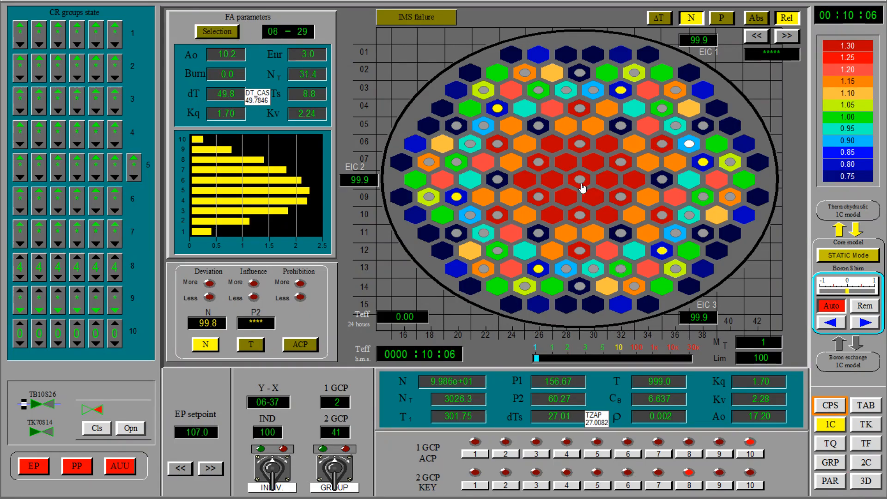
# - Keep the core running near 99.9% power while monitoring the CPS core map
pyautogui.click(865, 481)
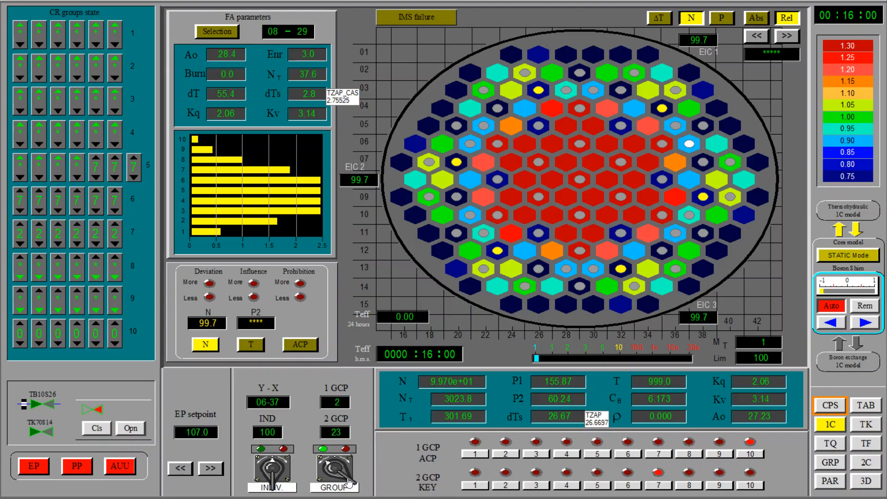
# - At about 00:16:00, switch from the core map to the 3D assembly parameter plots
pyautogui.click(865, 483)
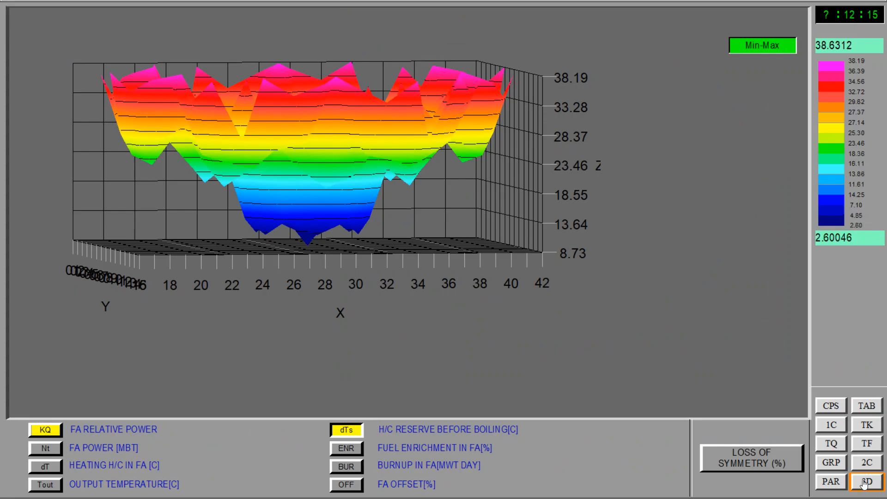
# - View the 3D coolant boiling-reserve surface (about 2.6–38.6 °C), then return to the core map
pyautogui.click(865, 481)
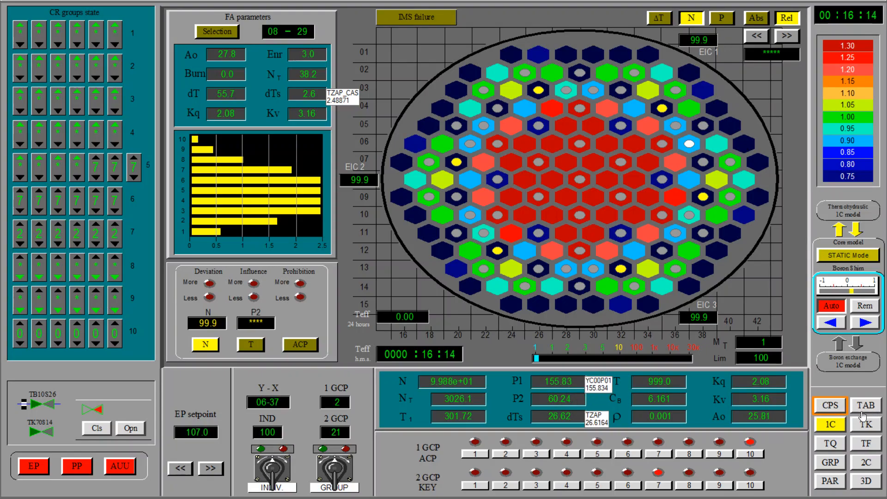
# - Show the primary circuit mimic with reactor, four steam generators and pressurizer
pyautogui.click(829, 425)
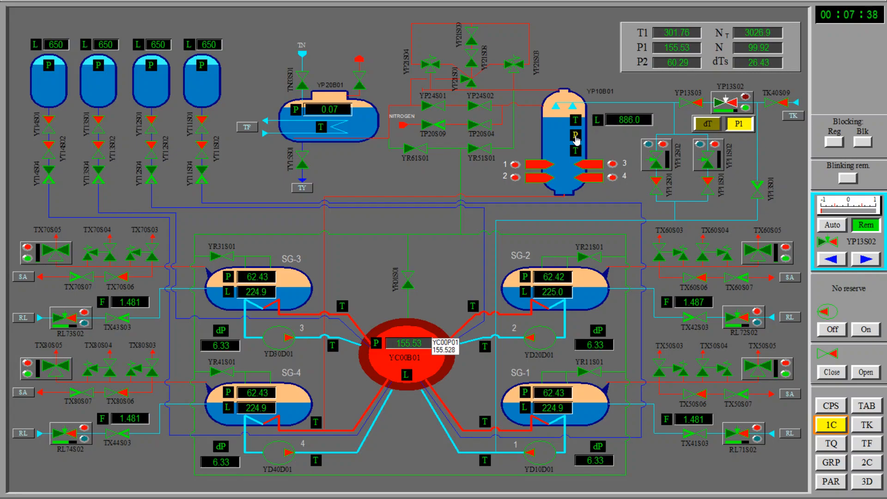
# - In the protections table, block the 'P1 < 140' emergency protection signal
pyautogui.click(866, 405)
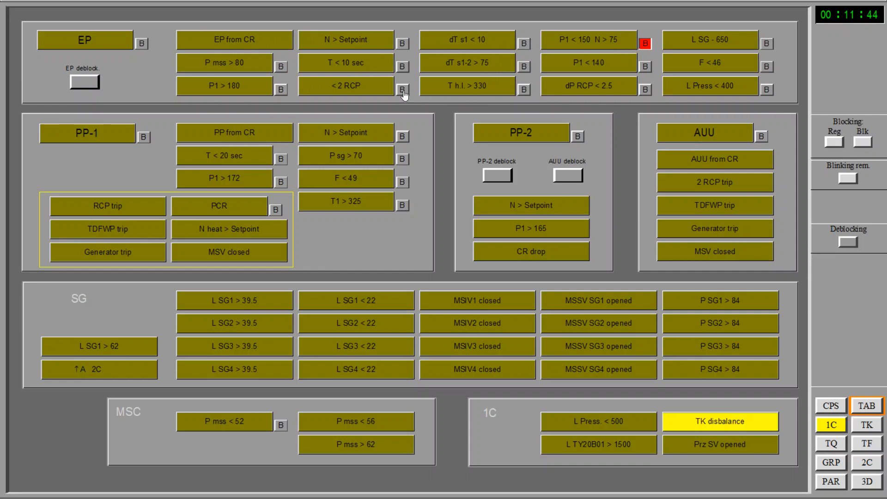
pyautogui.moveTo(625, 86)
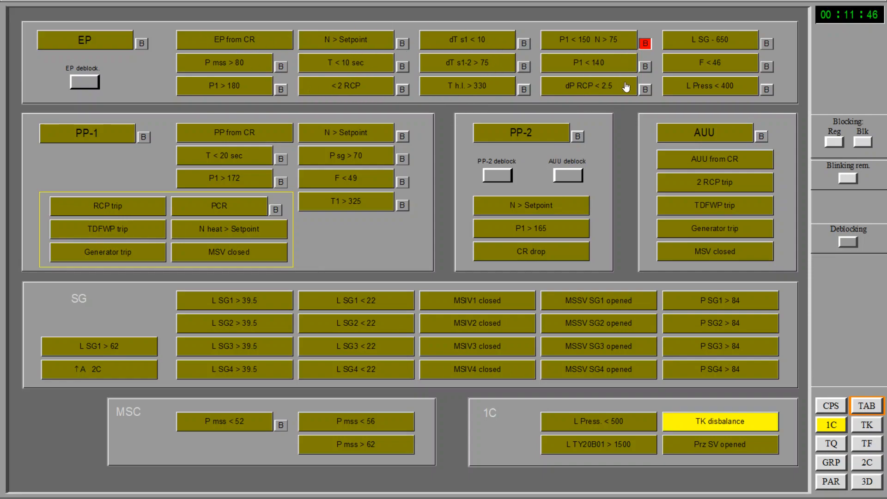
pyautogui.moveTo(644, 67)
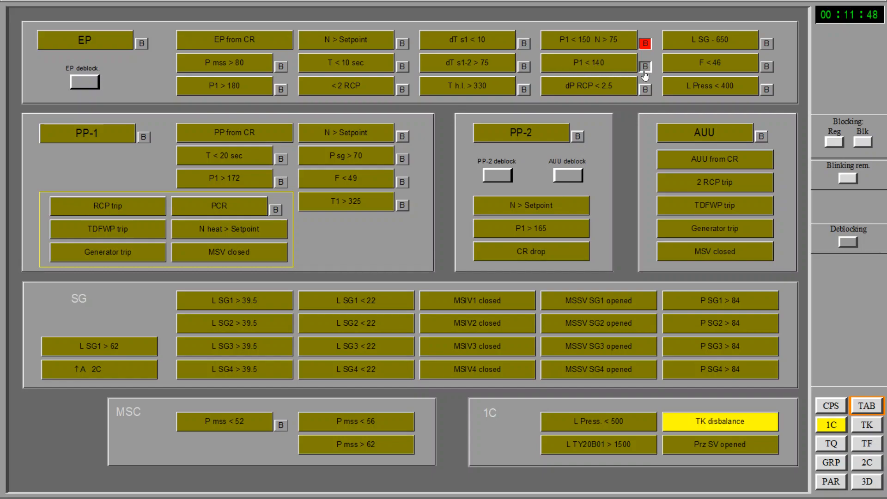
pyautogui.click(644, 66)
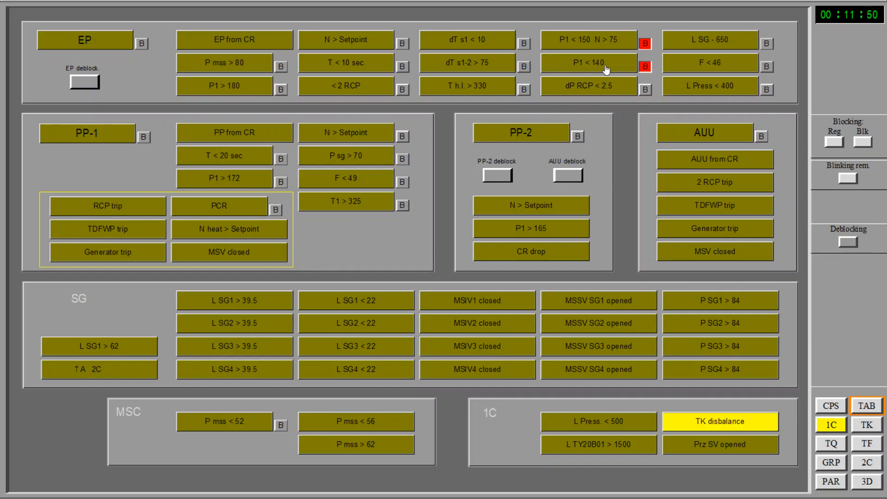
pyautogui.moveTo(370, 202)
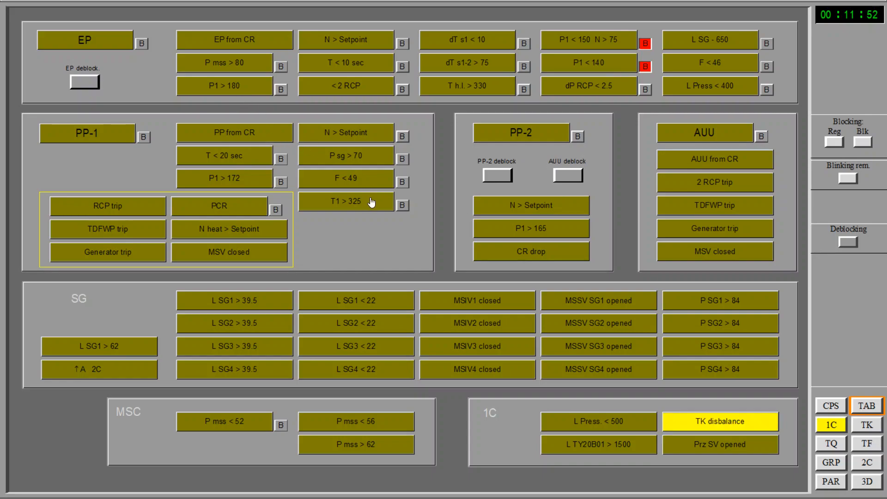
pyautogui.moveTo(244, 186)
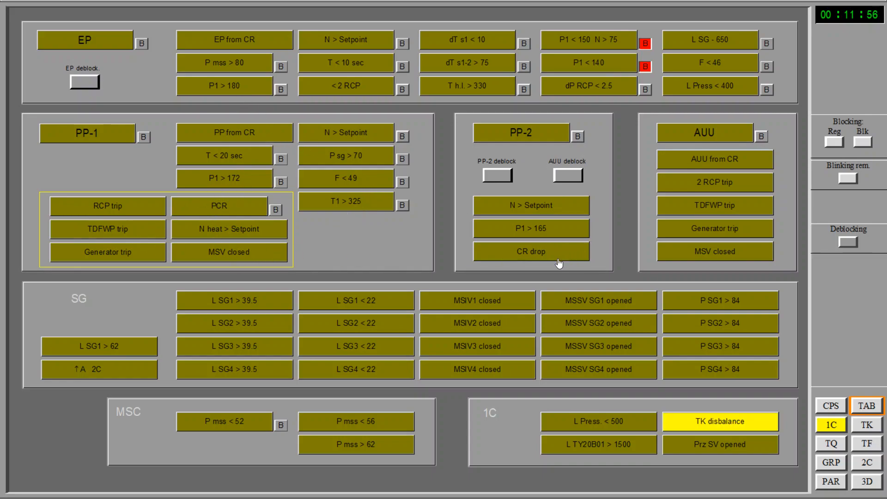
pyautogui.moveTo(125, 67)
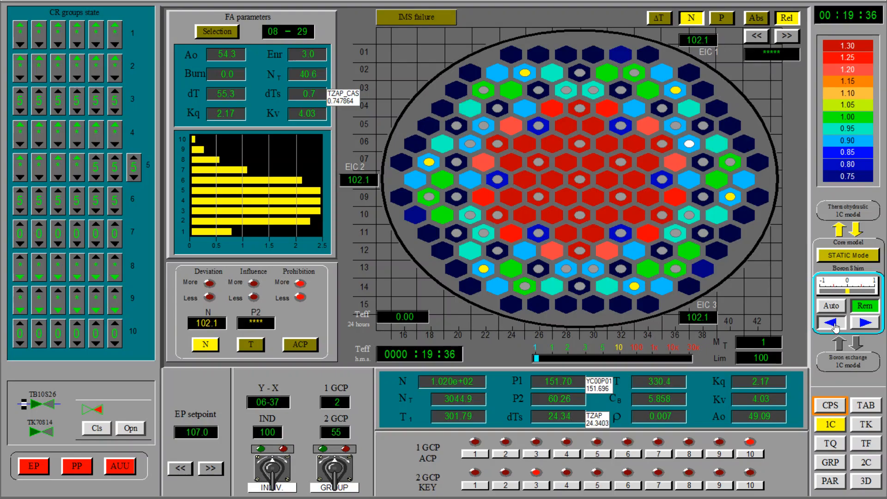
# - Reopen the reactor protection signal table from the CPS screen
pyautogui.click(829, 404)
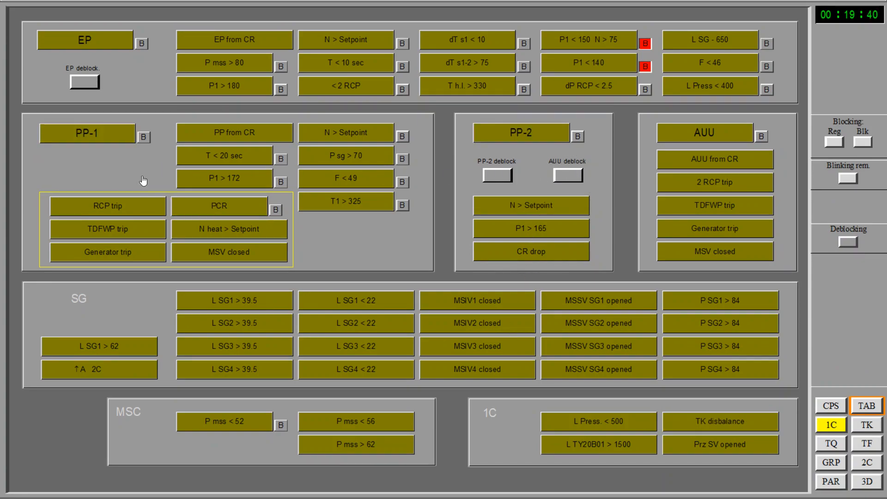
pyautogui.moveTo(530, 212)
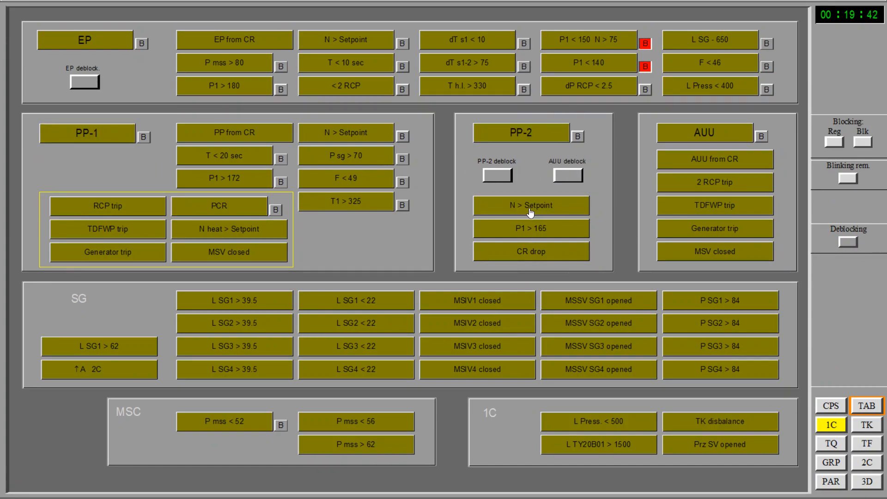
# - Return to the core power map with power settling at about 100%
pyautogui.click(829, 406)
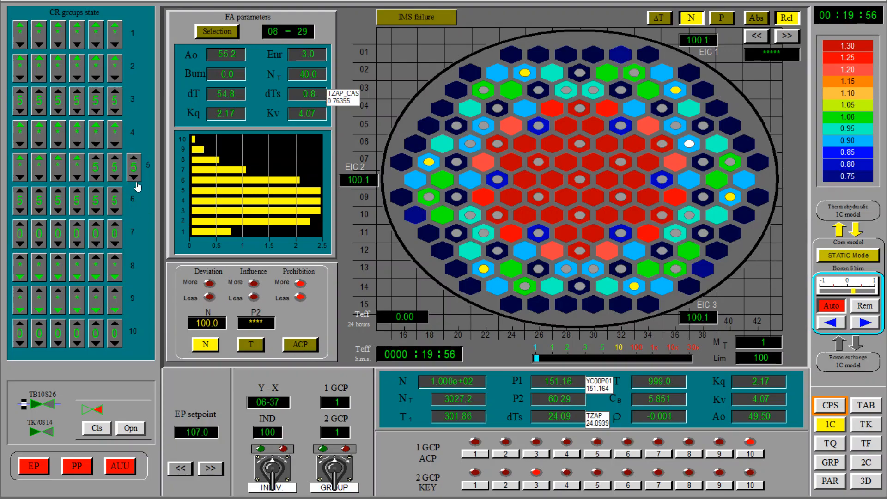
pyautogui.moveTo(860, 344)
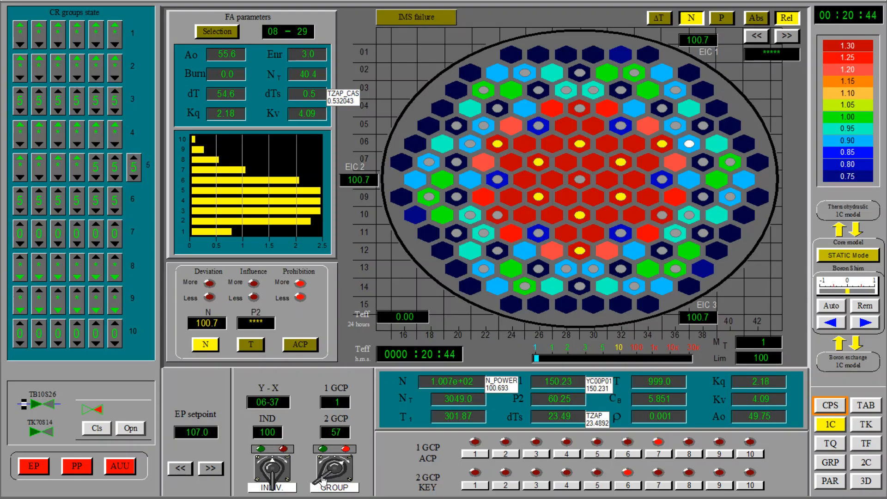
pyautogui.moveTo(117, 340)
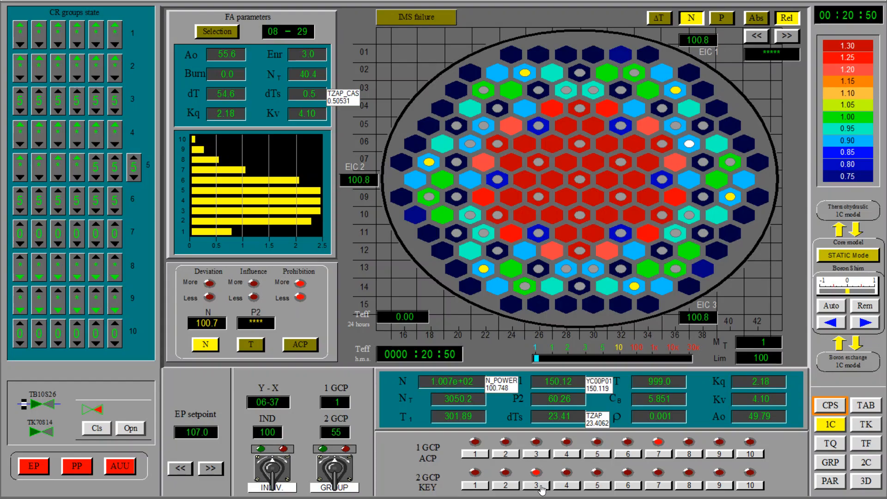
# - Trim the regulating rod group to hold reactor power near 100.8%
pyautogui.click(299, 345)
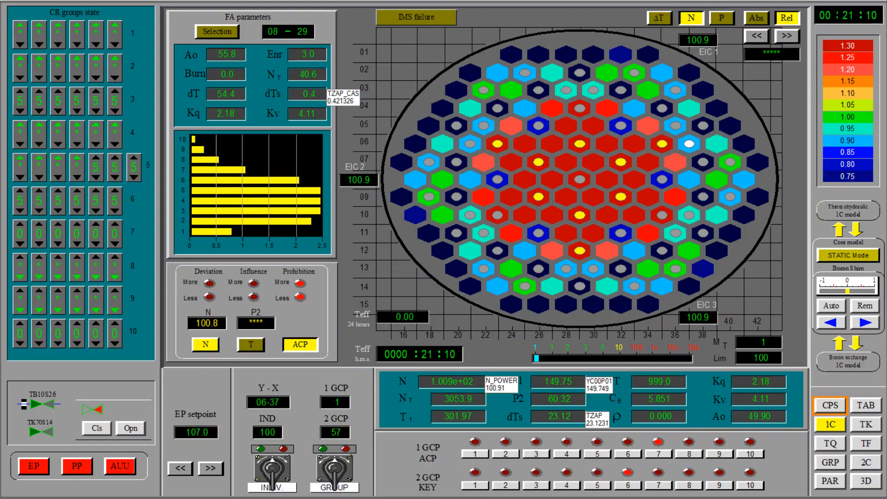
pyautogui.click(865, 481)
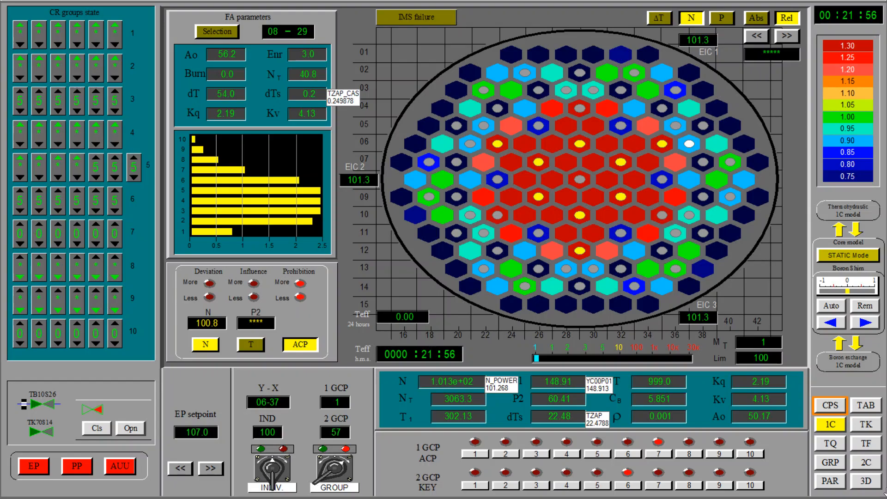
# - Keep the regulating group near position 57 with power around 101%
pyautogui.click(865, 479)
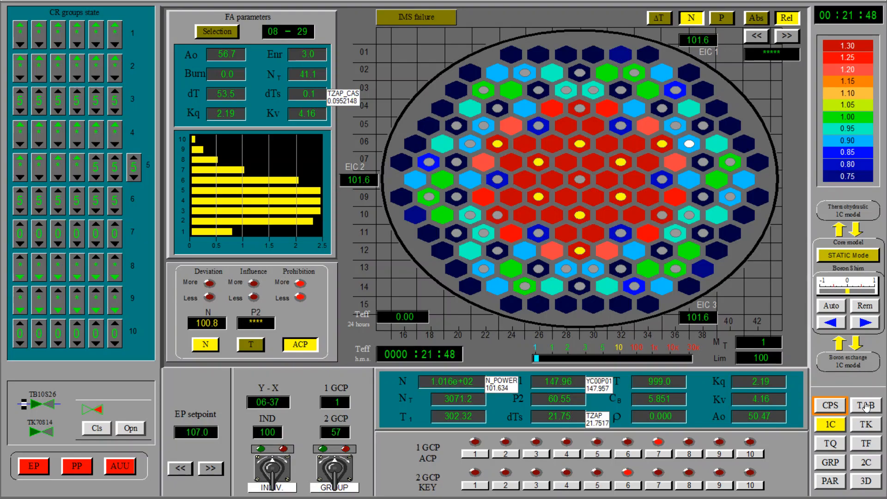
# - Show the protection and interlock signals table in place of the core map
pyautogui.click(864, 406)
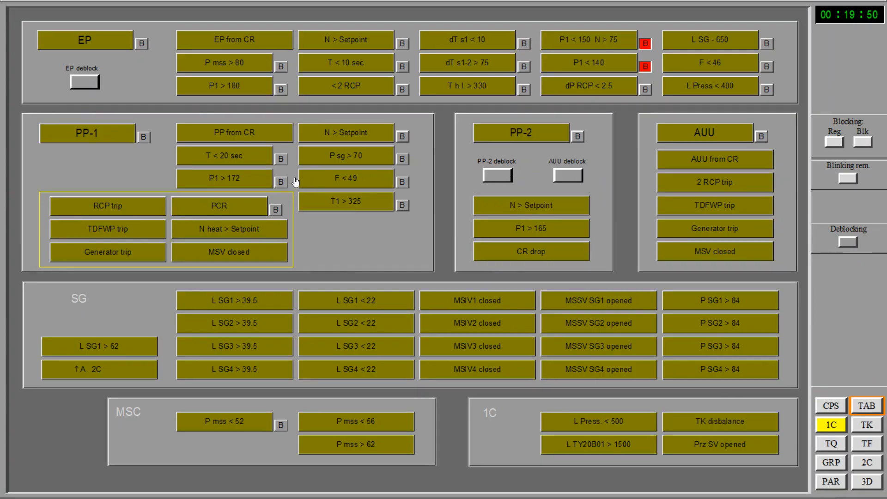
# - Review the protection signals, then check the core map at about 112% power
pyautogui.click(143, 138)
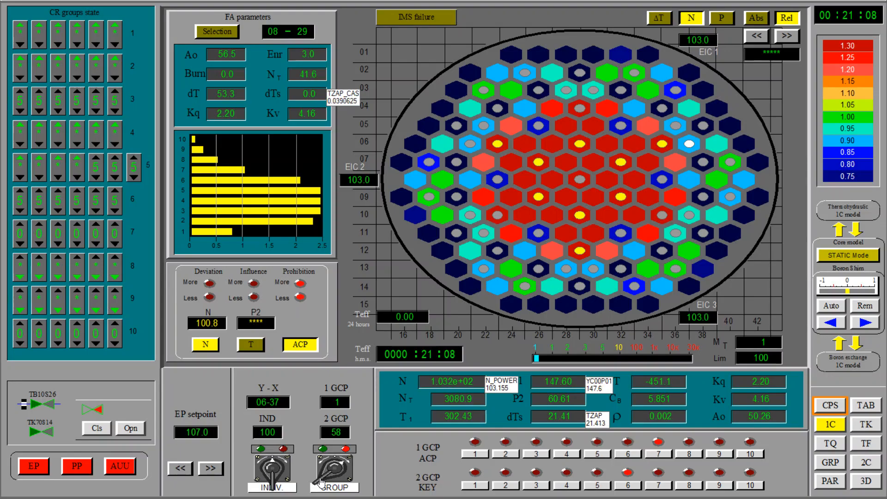
pyautogui.click(865, 406)
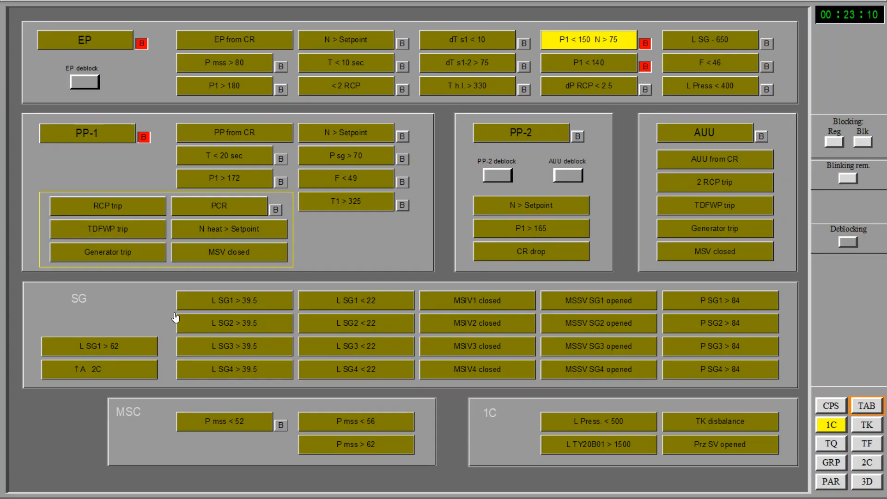
pyautogui.moveTo(303, 210)
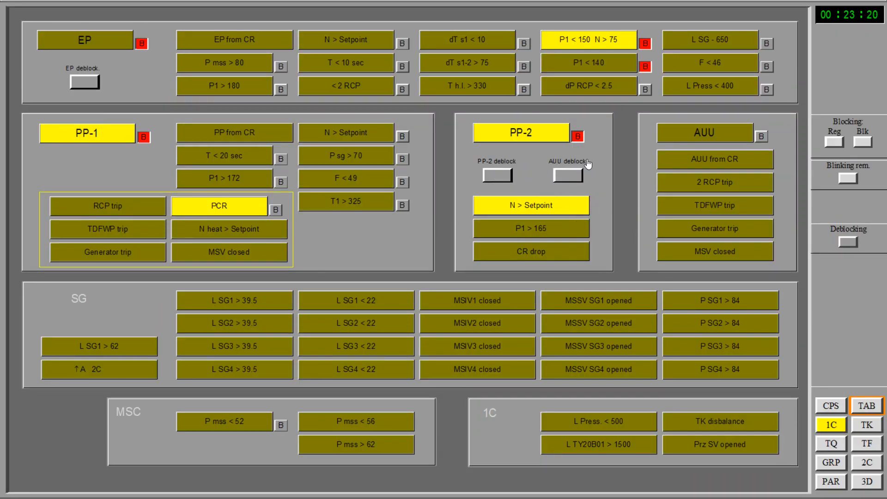
pyautogui.click(830, 404)
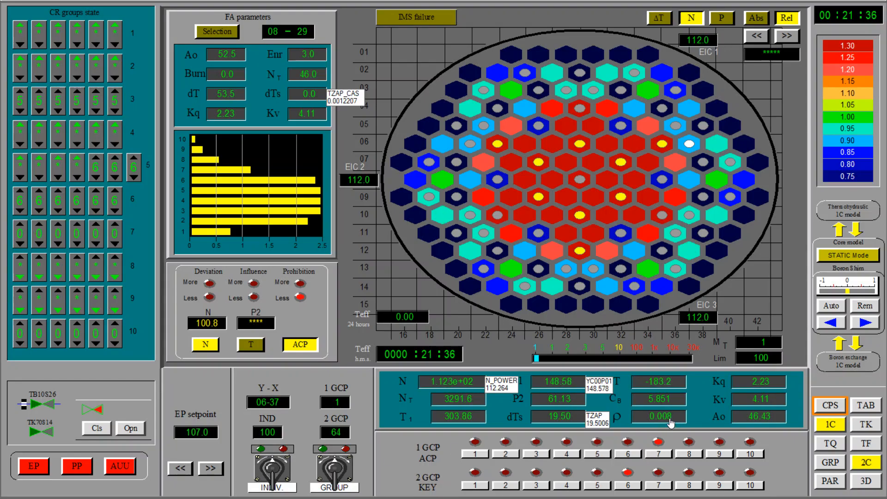
# - Bring up the secondary circuit overview (2C)
pyautogui.click(866, 462)
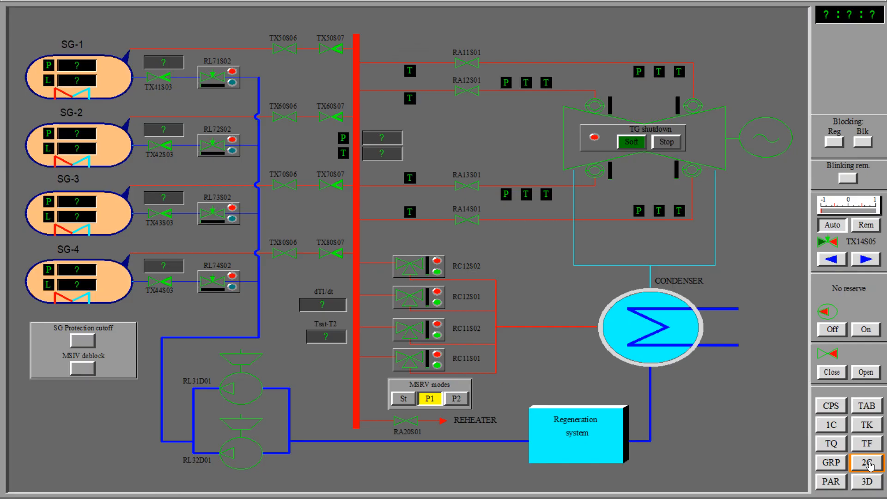
# - Select turbine control valve YP13S02 for remote control, then go back to the core map
pyautogui.click(864, 464)
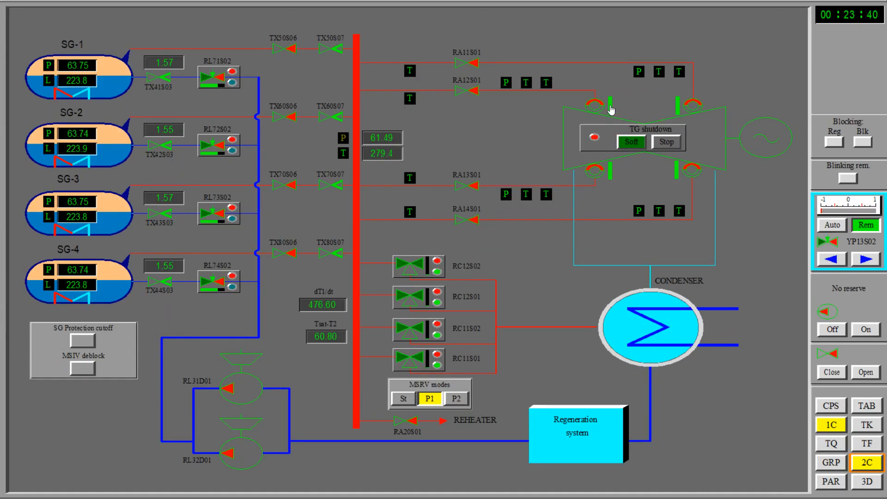
pyautogui.click(829, 405)
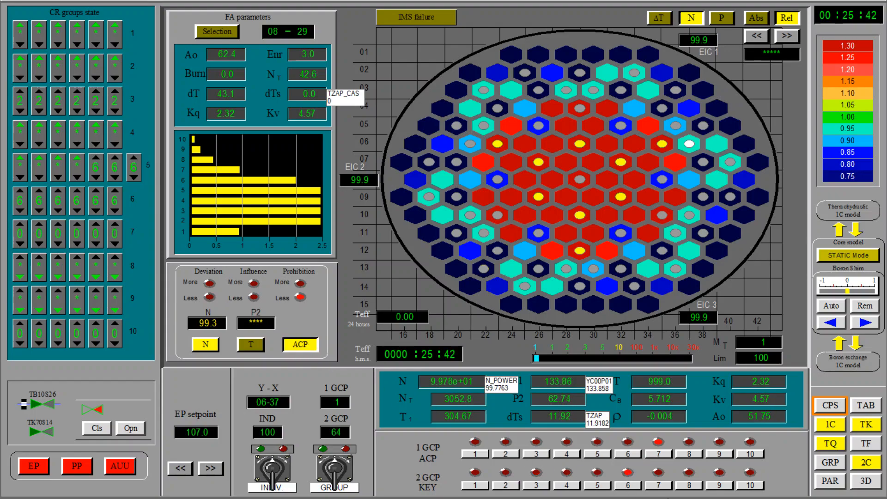
# - Show the 3D KQ relative power surface with core power back near 100%
pyautogui.click(865, 480)
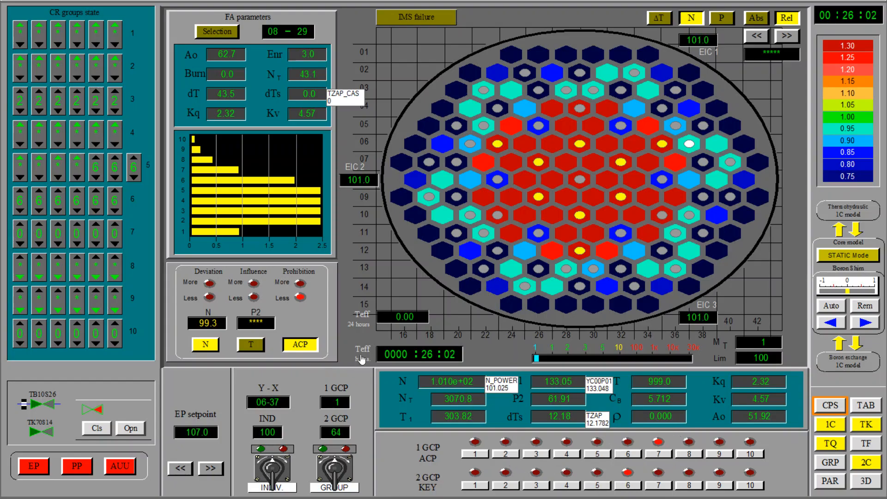
pyautogui.click(866, 480)
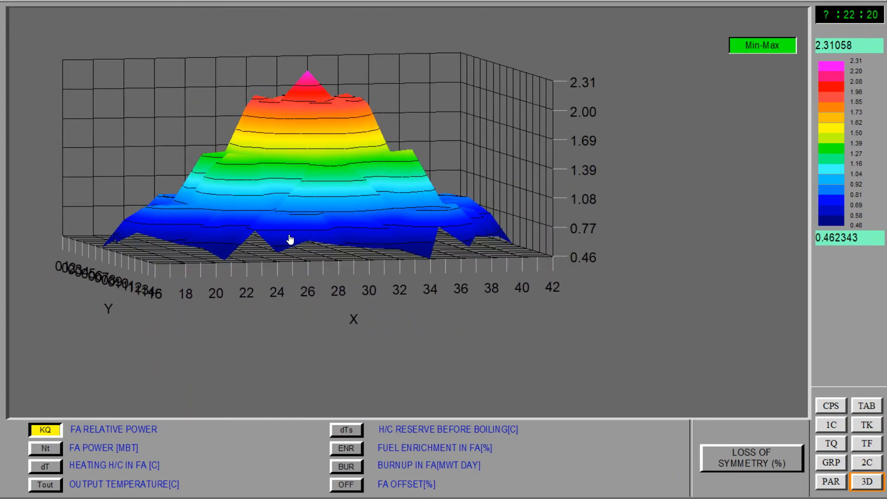
# - Switch the 3D plot between Nt assembly power, dT coolant heating and KQ relative power
pyautogui.click(46, 448)
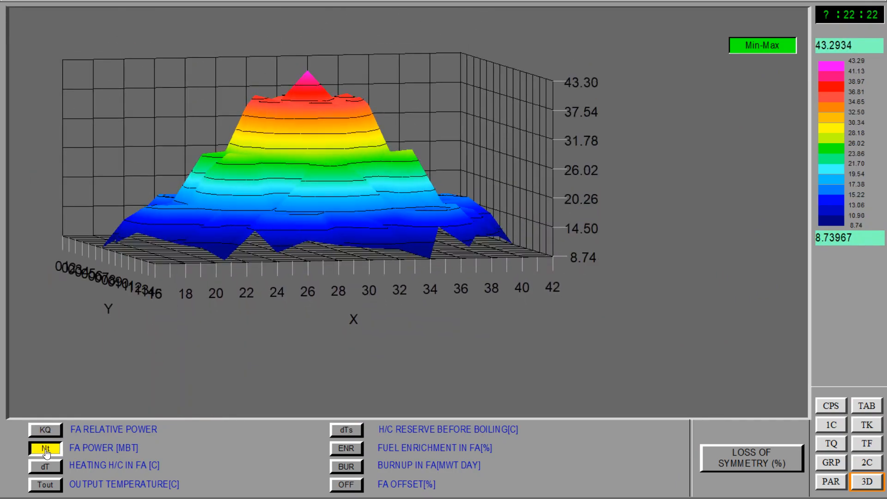
pyautogui.click(46, 465)
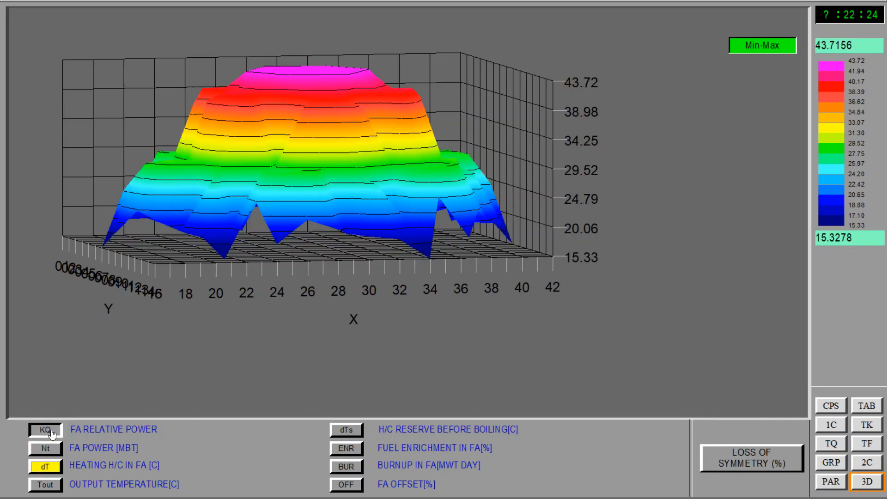
pyautogui.click(44, 430)
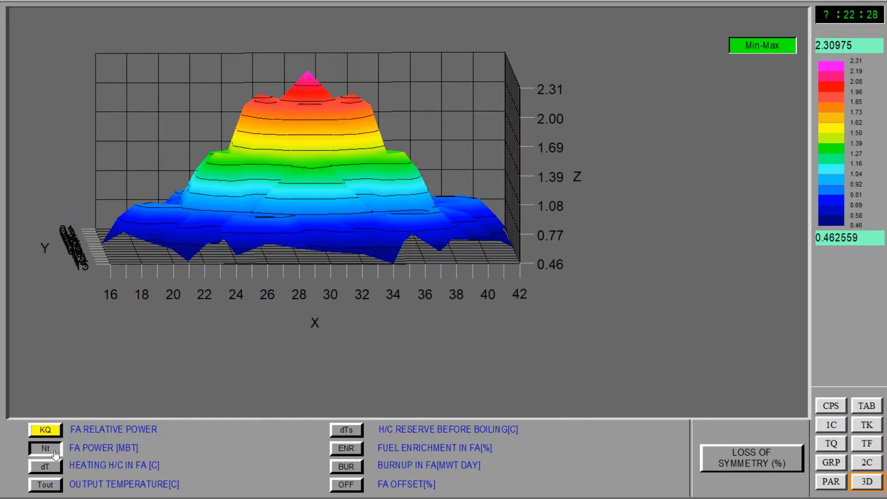
pyautogui.click(46, 447)
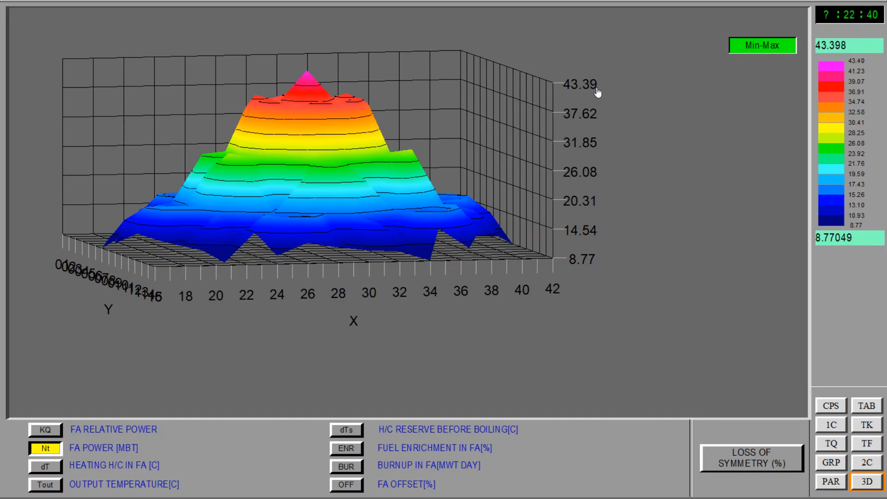
# - Return to the core power map at about 99.7% power
pyautogui.click(830, 404)
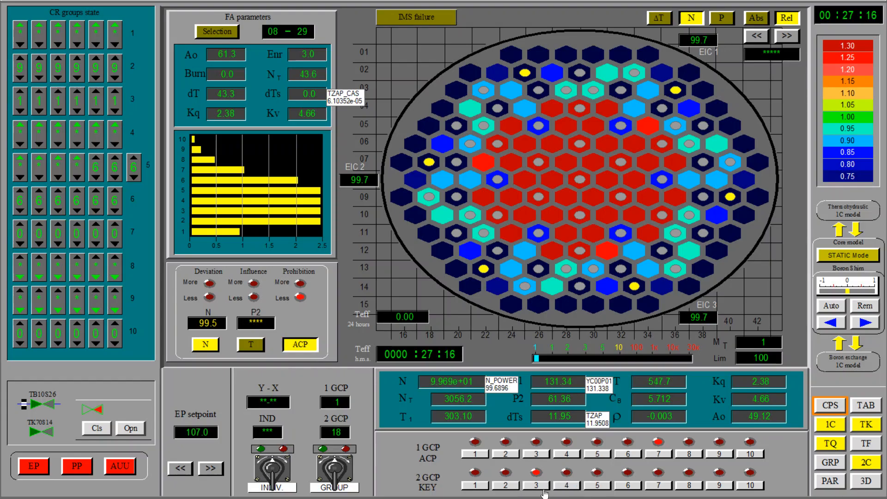
# - Glance at the 3D FA power plot, then check the core map at roughly 101%
pyautogui.click(866, 481)
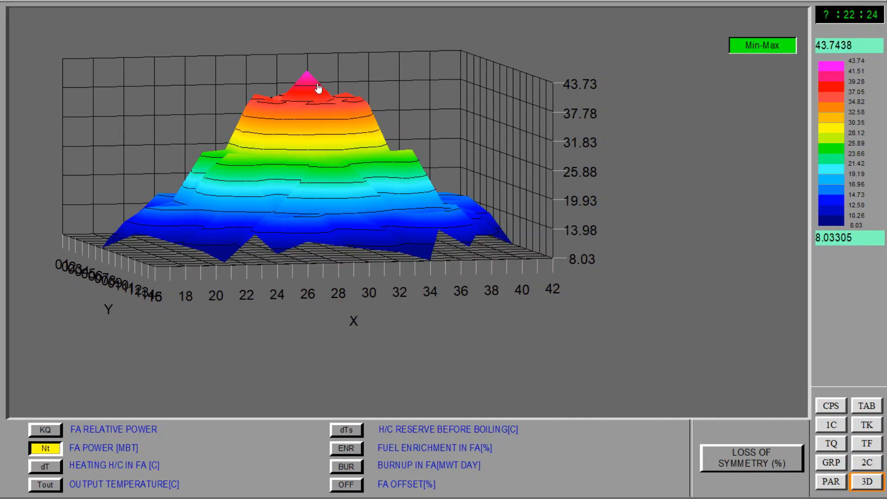
pyautogui.click(829, 405)
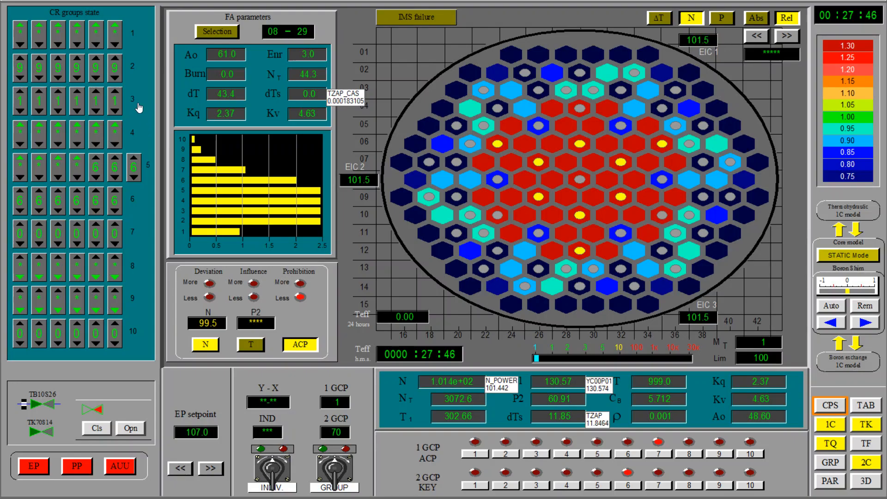
pyautogui.moveTo(571, 181)
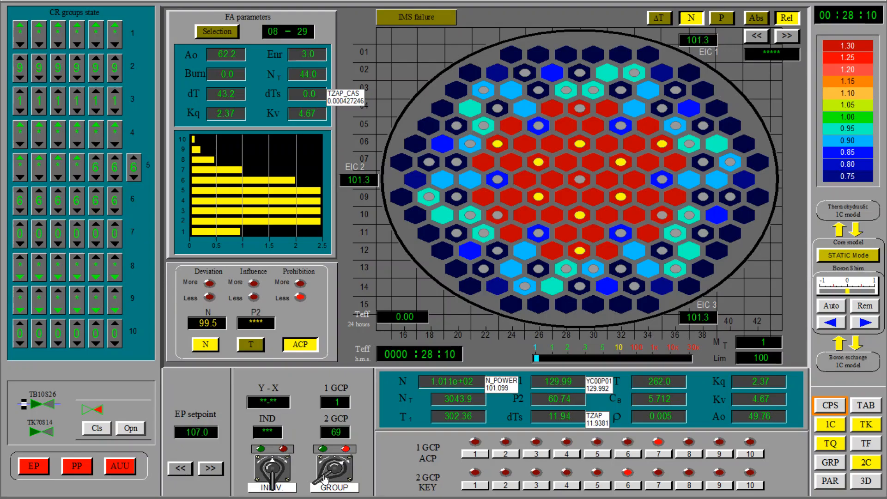
# - Reopen the 3D plot and switch it to dT coolant heating per assembly
pyautogui.click(866, 480)
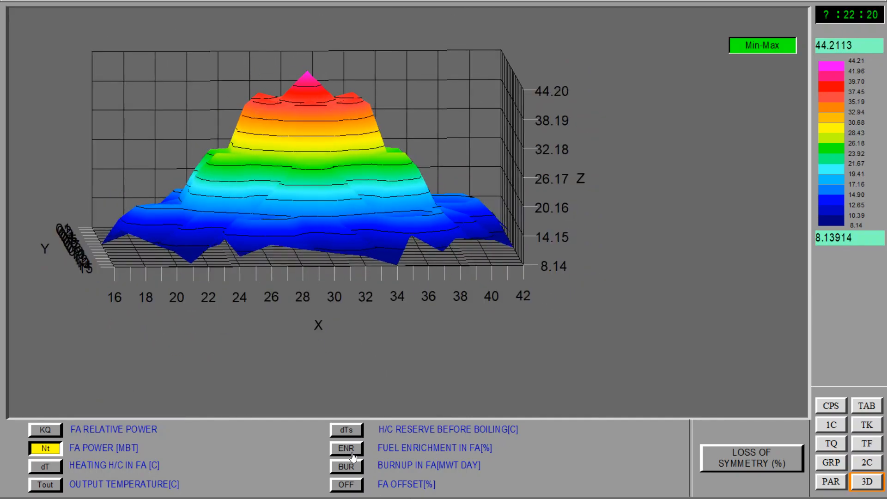
pyautogui.click(45, 466)
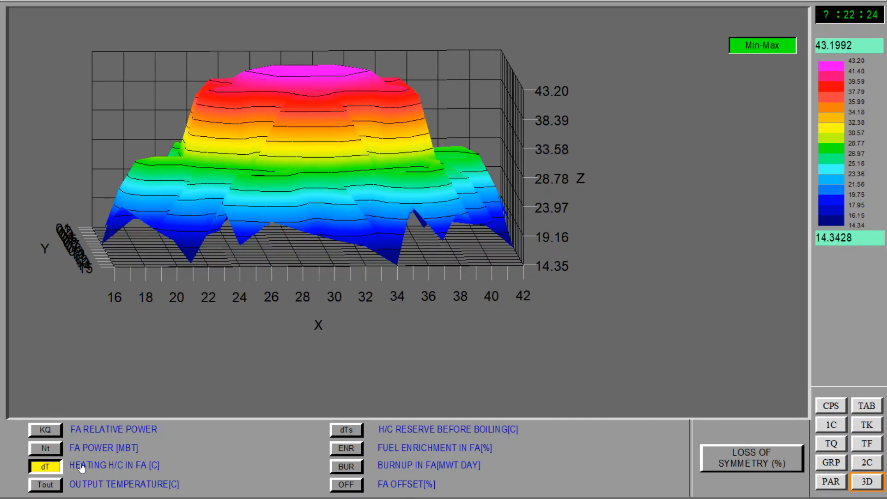
# - Cycle the 3D core plot through FA power, burnup and offset, ending on coolant reserve before boiling (0–28.5 °C)
pyautogui.click(44, 447)
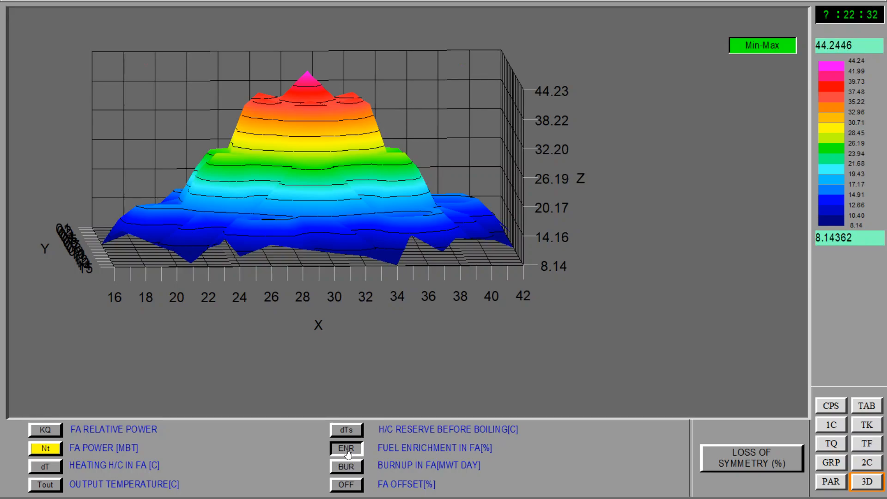
pyautogui.click(346, 465)
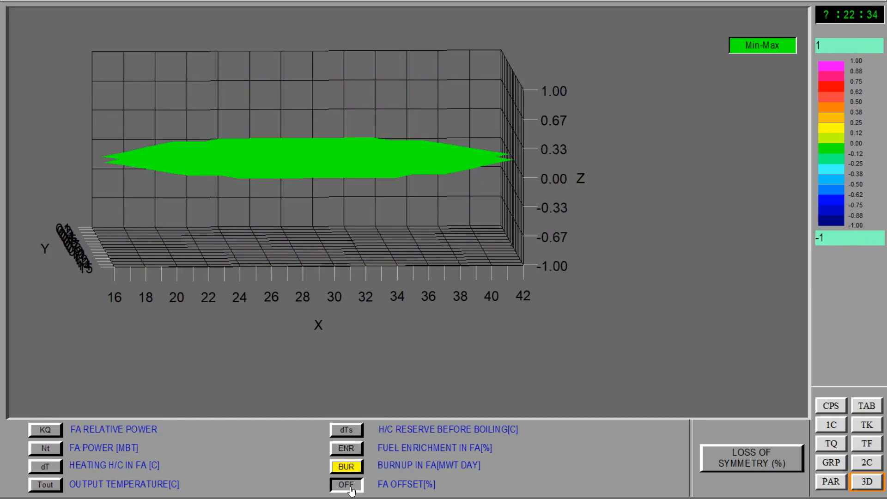
pyautogui.click(345, 429)
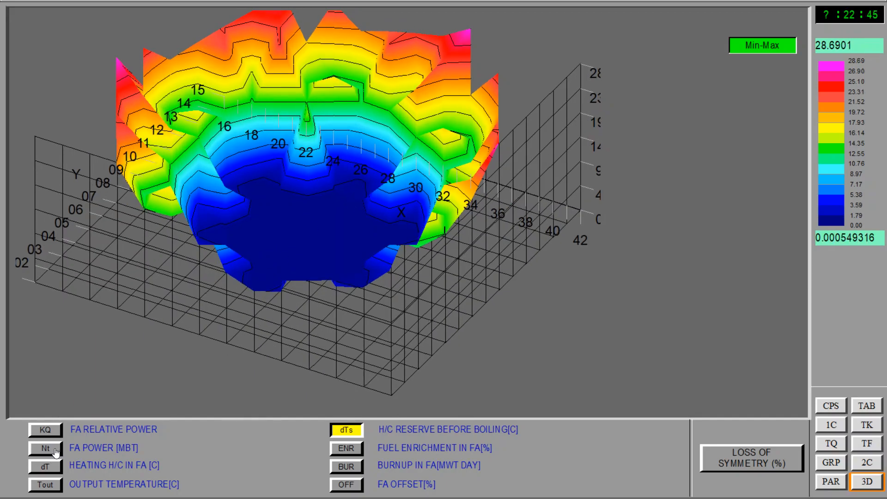
pyautogui.click(46, 447)
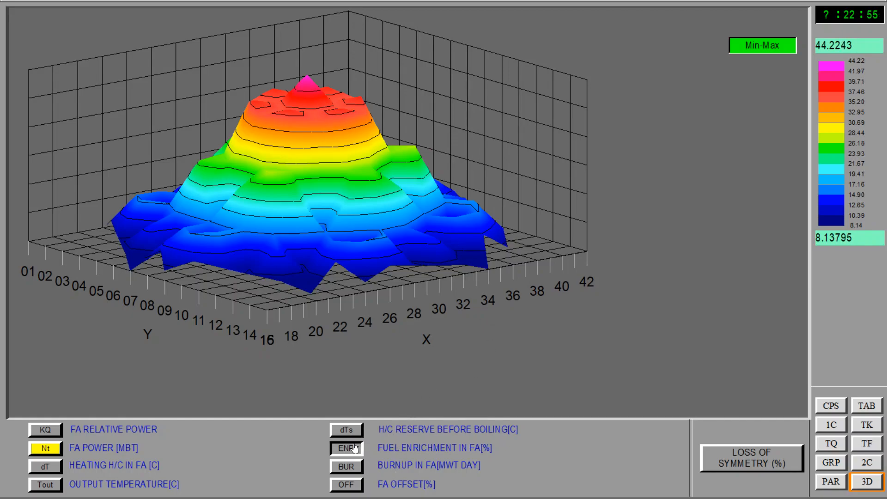
pyautogui.click(345, 466)
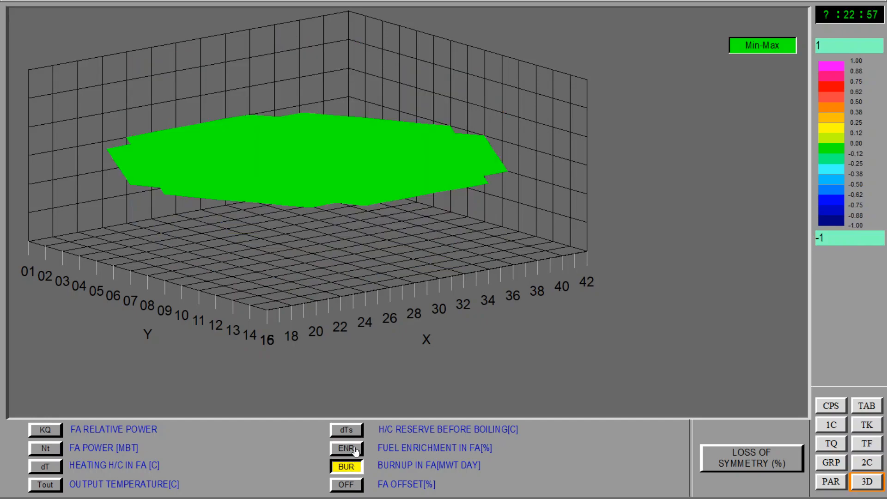
pyautogui.click(345, 429)
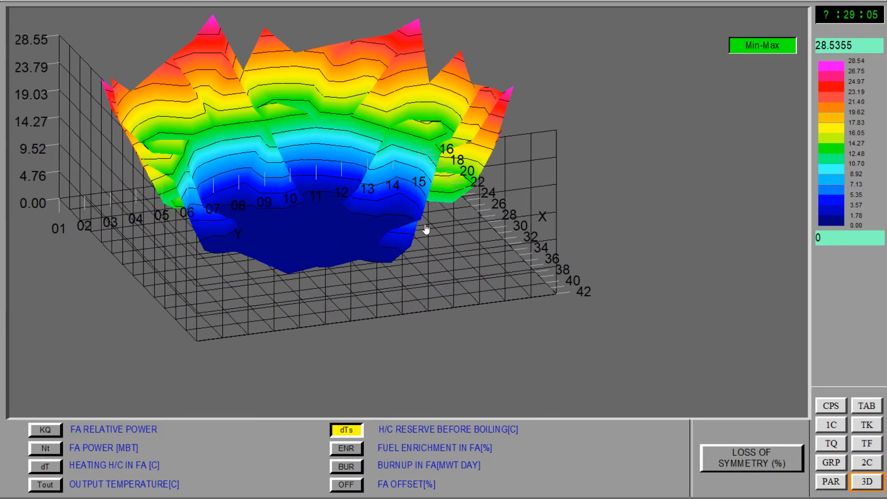
# - Show the FA power surface (8.13–44.19 MW) and orbit it to view the central peak from above
pyautogui.click(45, 447)
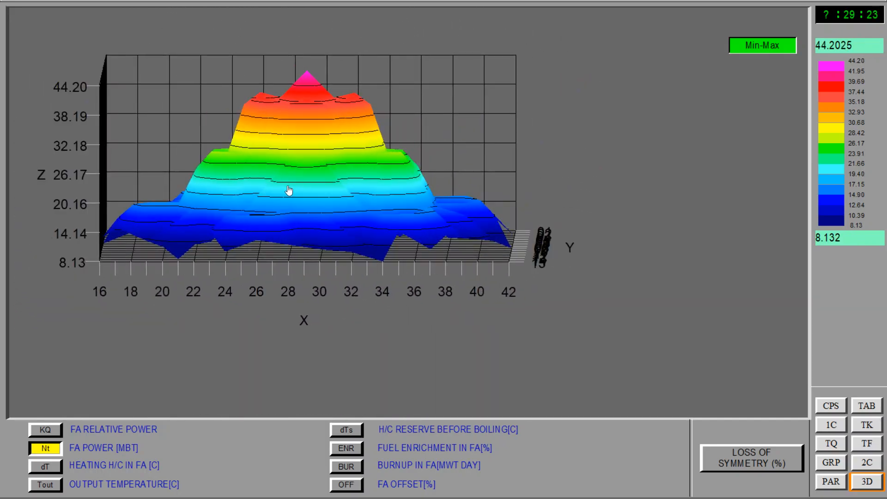
pyautogui.moveTo(325, 97)
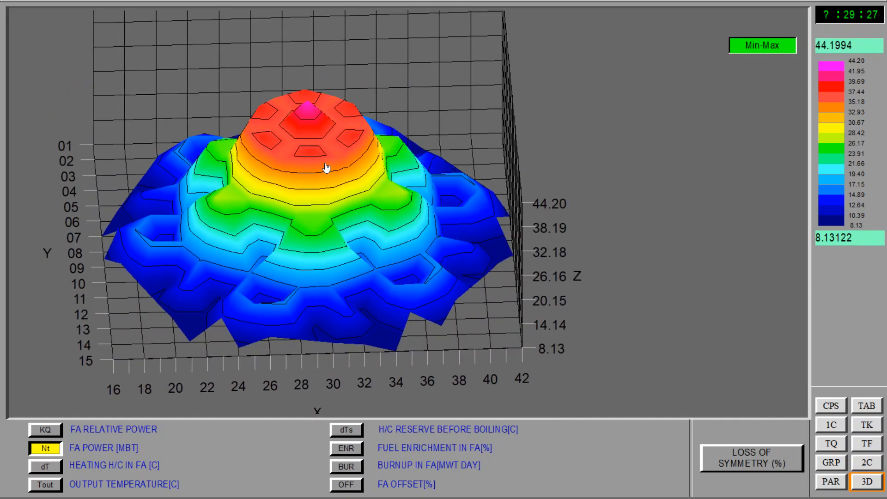
pyautogui.moveTo(325, 167); pyautogui.dragTo(314, 99)
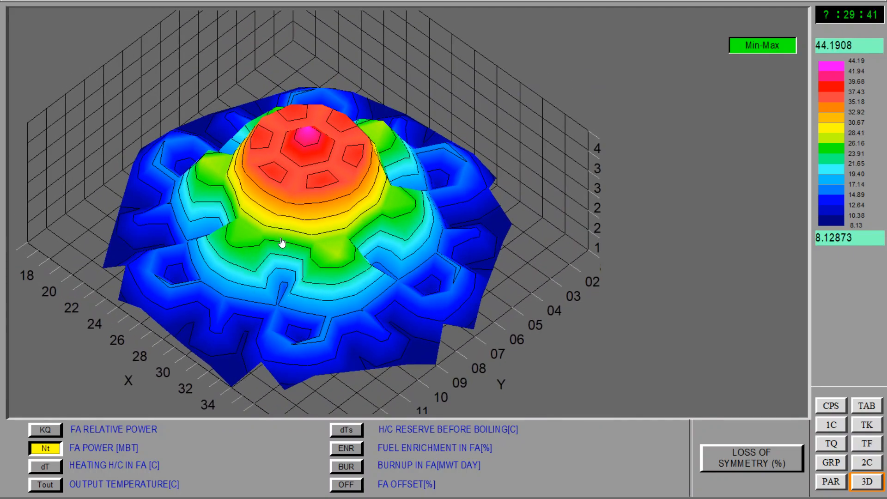
pyautogui.moveTo(330, 266)
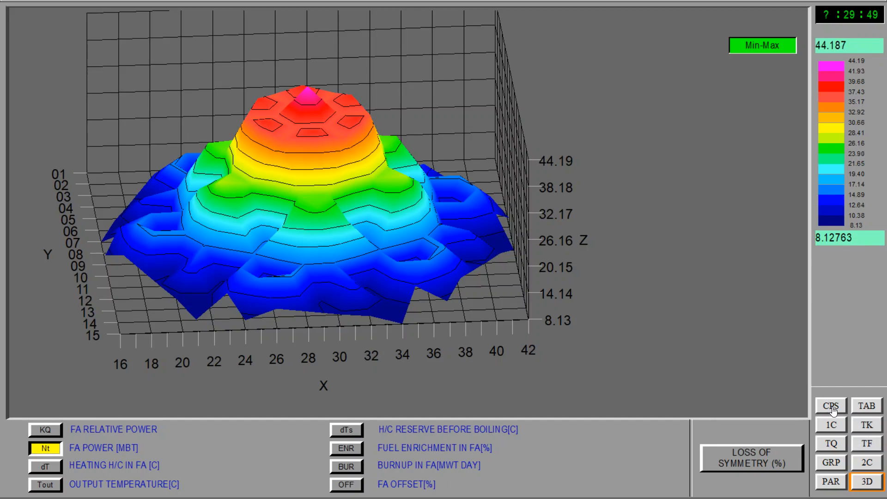
# - Return to the core map, exit the simulator and confirm, leaving the task list on the desktop
pyautogui.click(830, 405)
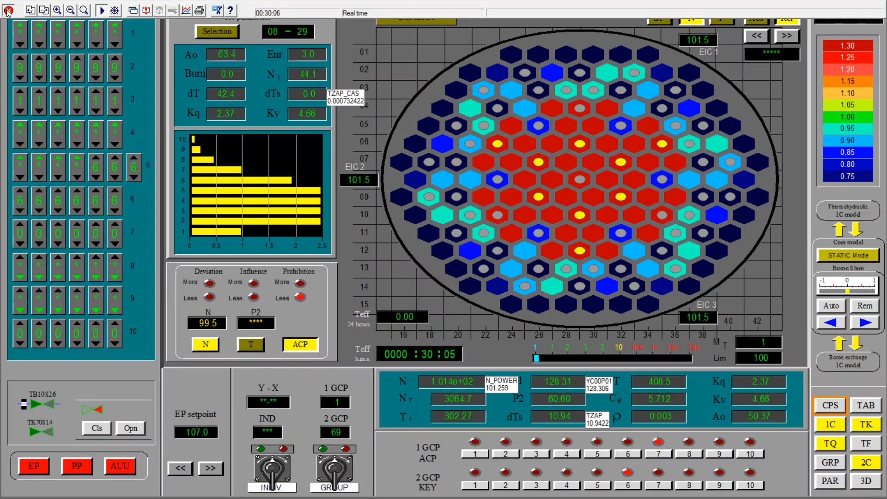
pyautogui.click(9, 9)
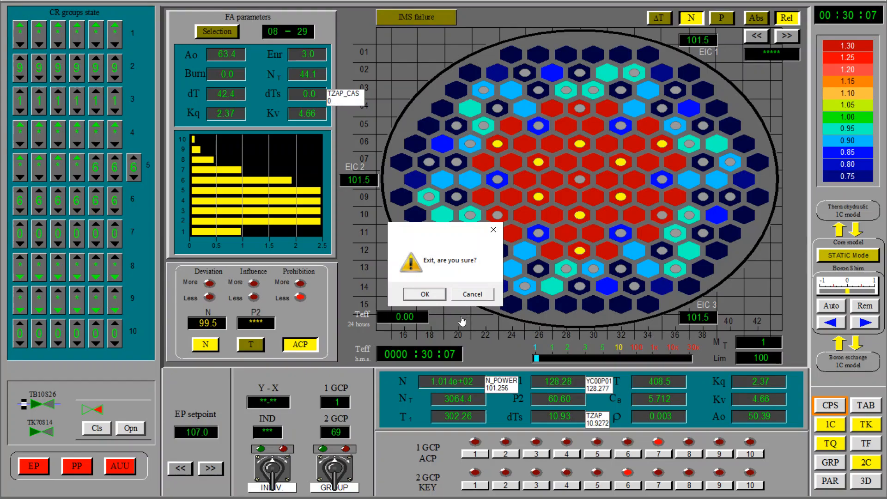
pyautogui.click(424, 294)
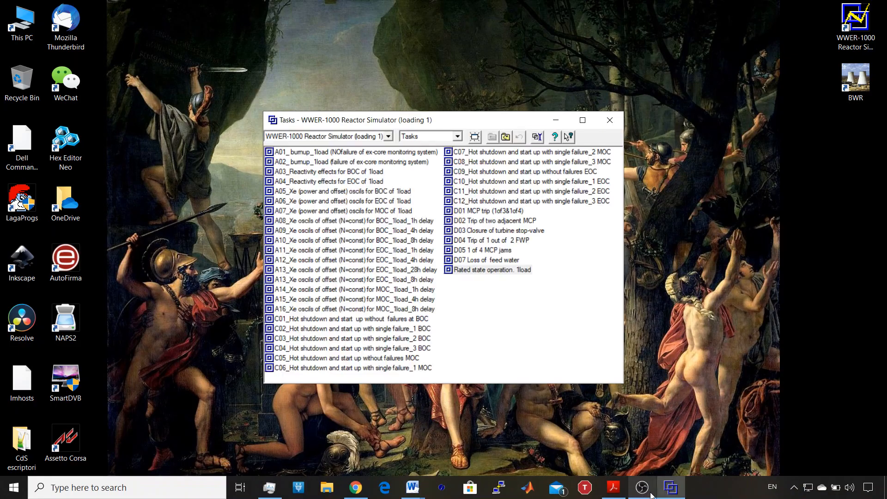
pyautogui.click(671, 487)
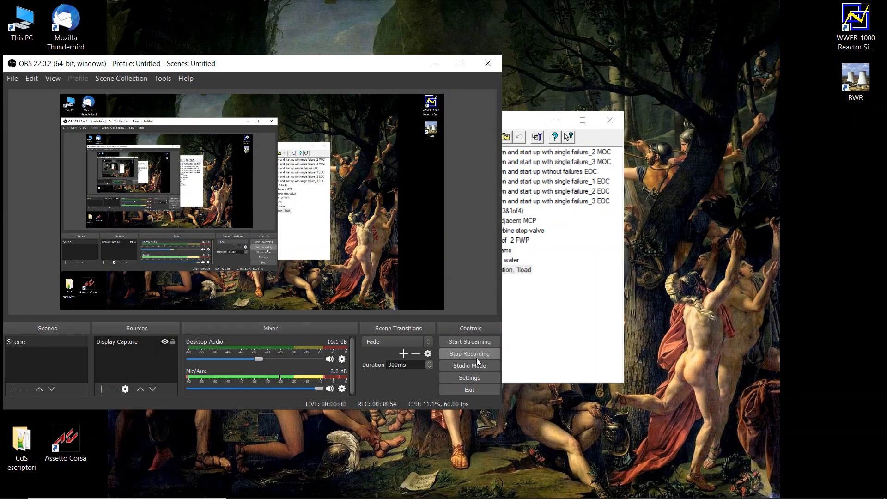